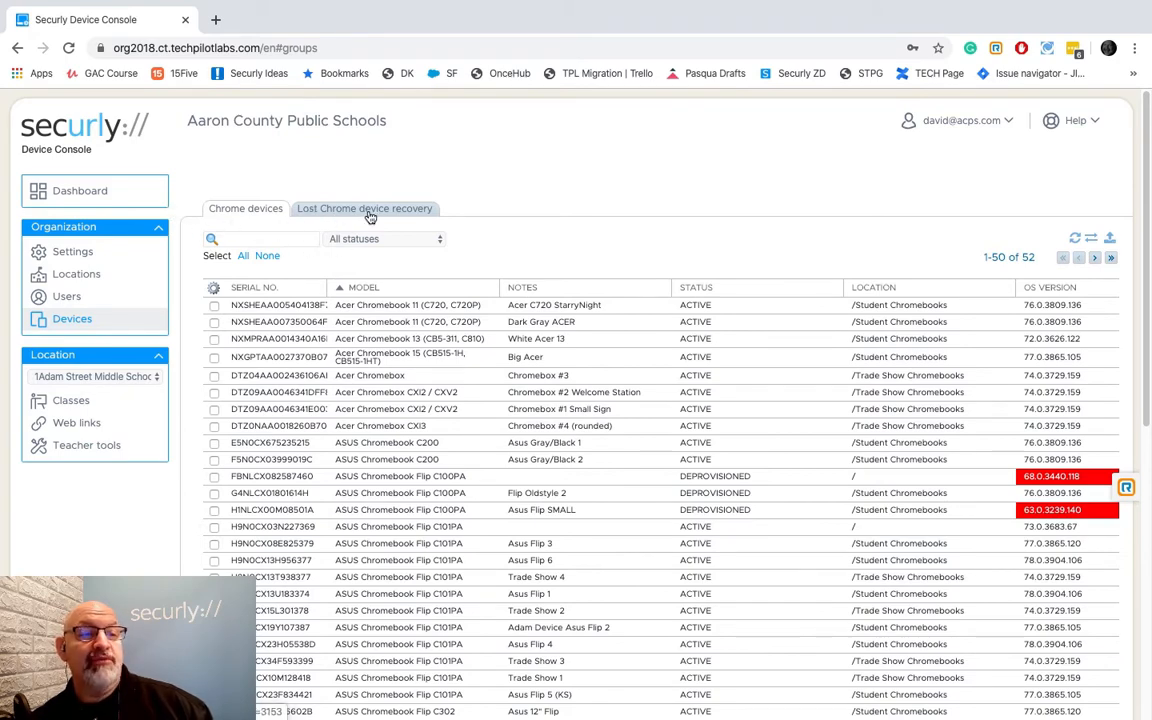
- Sort the device table by the Location column in descending order
scroll("down", 3)
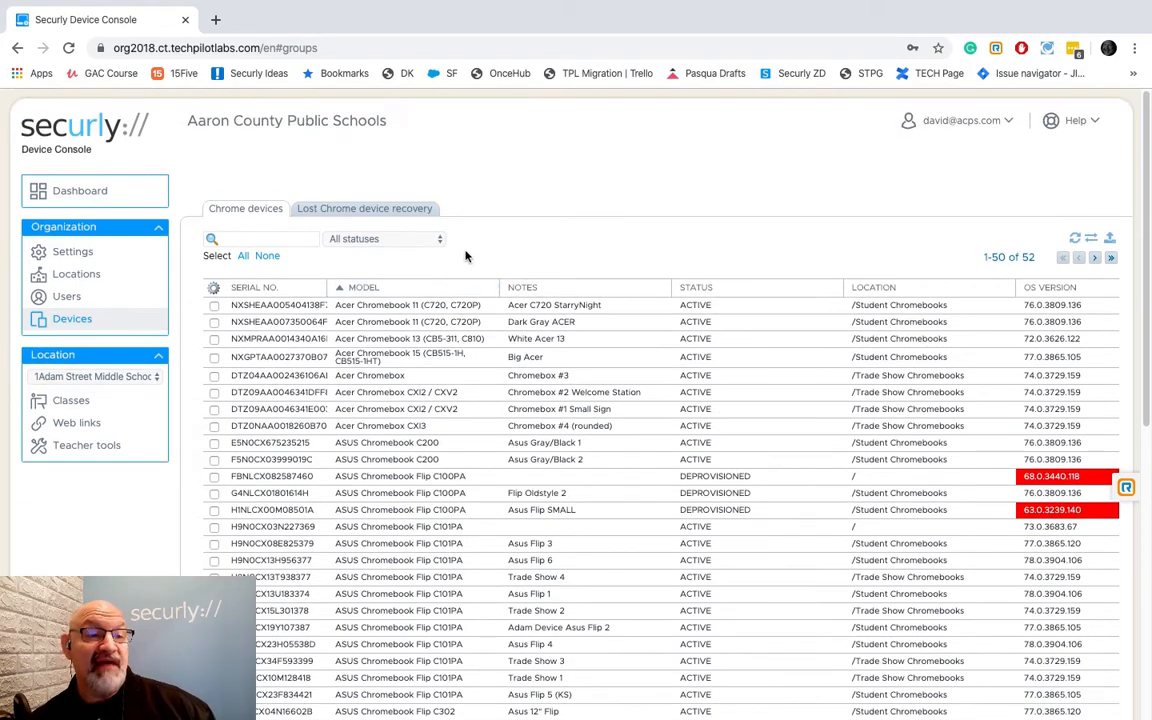
scroll("down", 3)
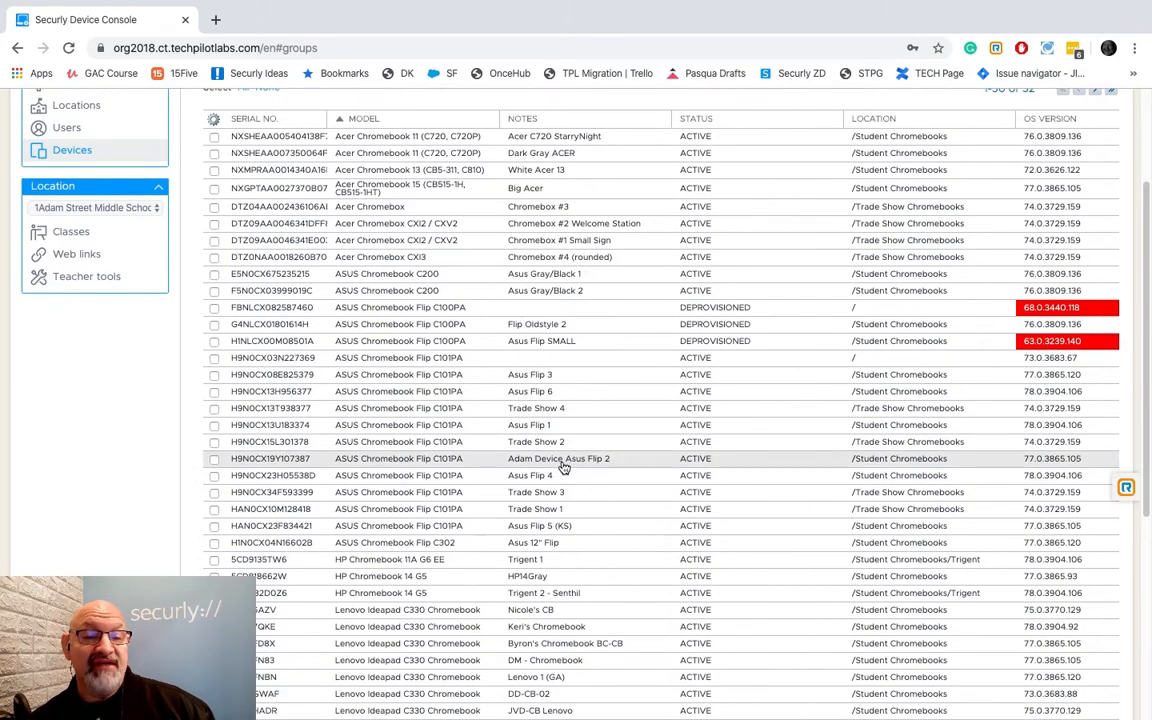
scroll("up", 3)
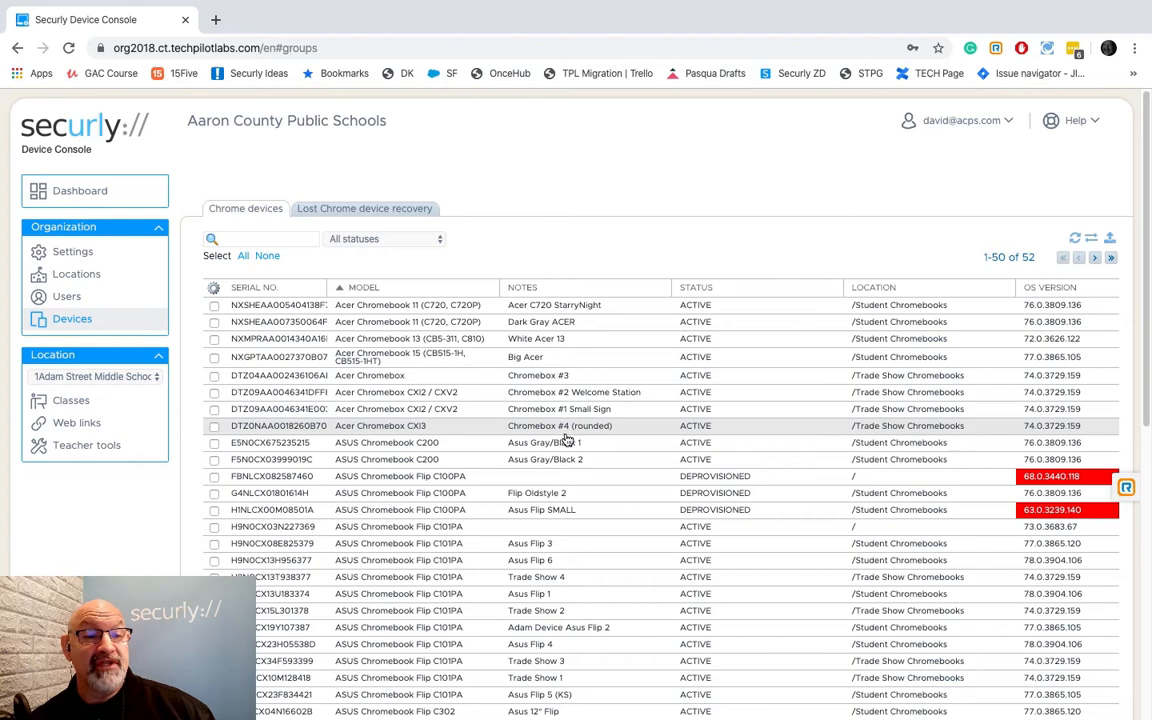
mouse_move(740, 427)
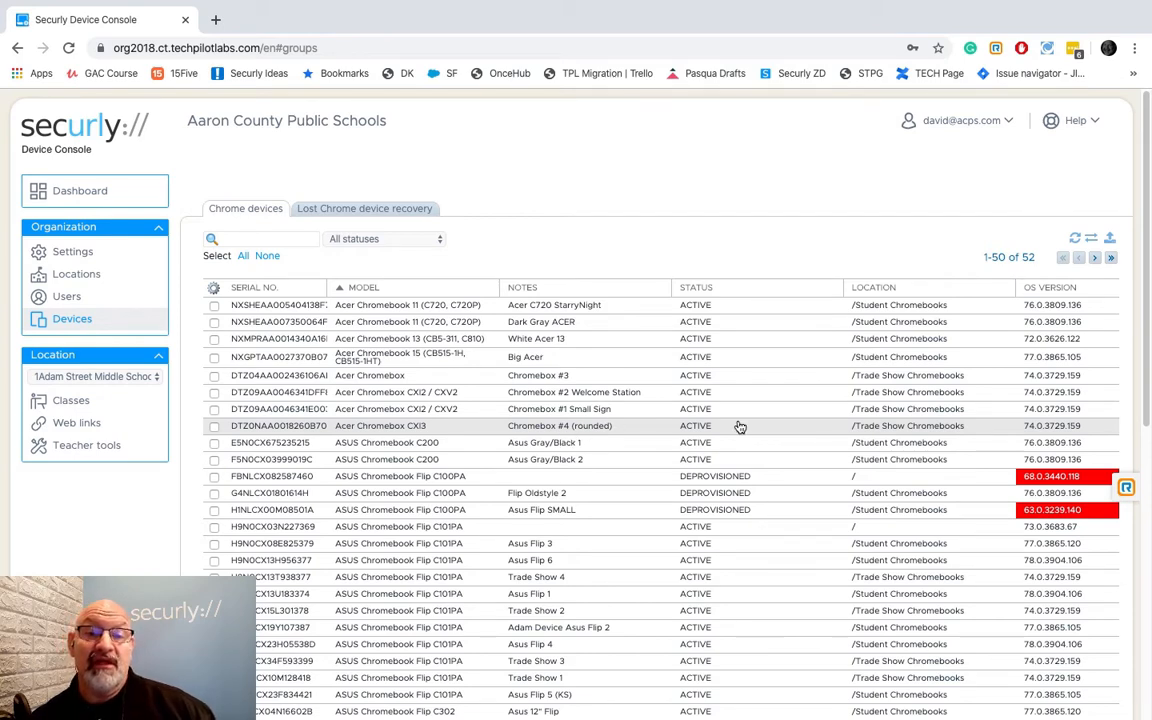
mouse_move(1033, 277)
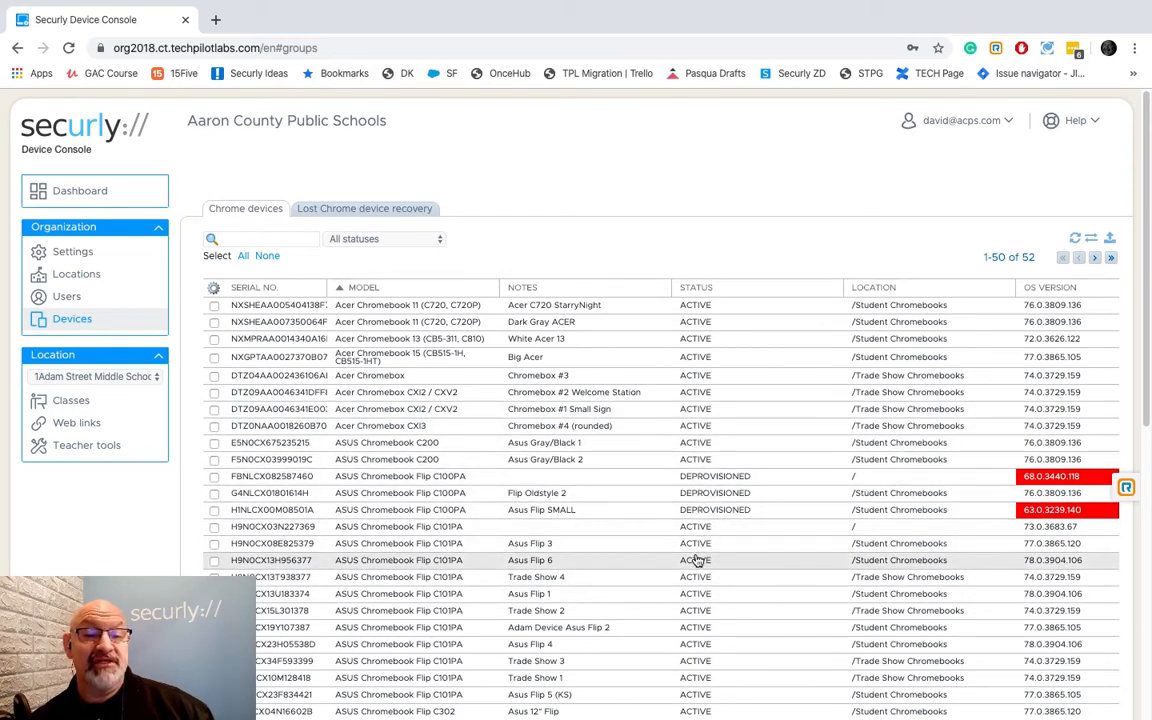
mouse_move(635, 321)
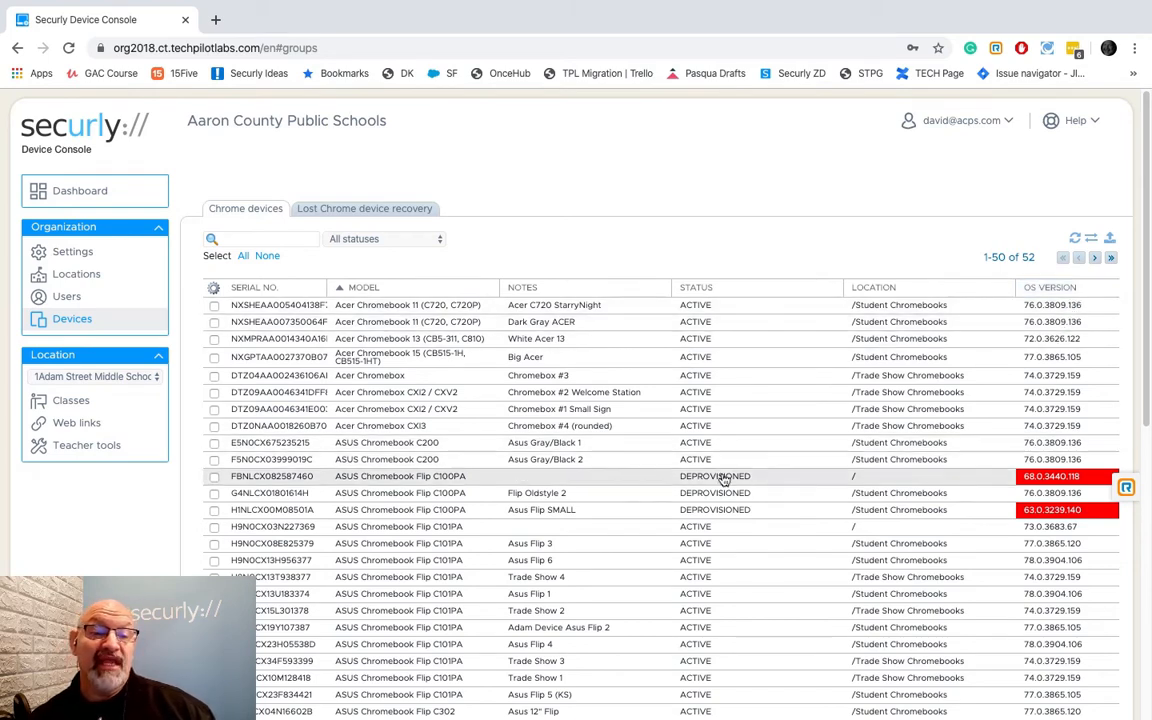
mouse_move(489, 519)
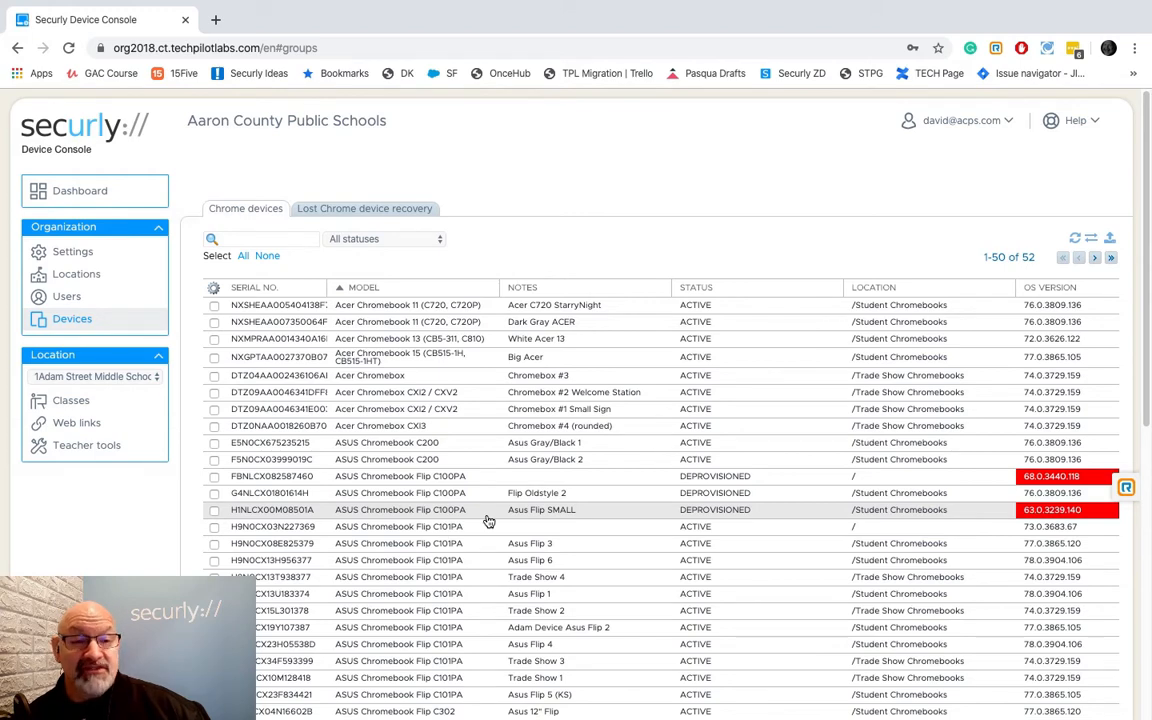
mouse_move(564, 449)
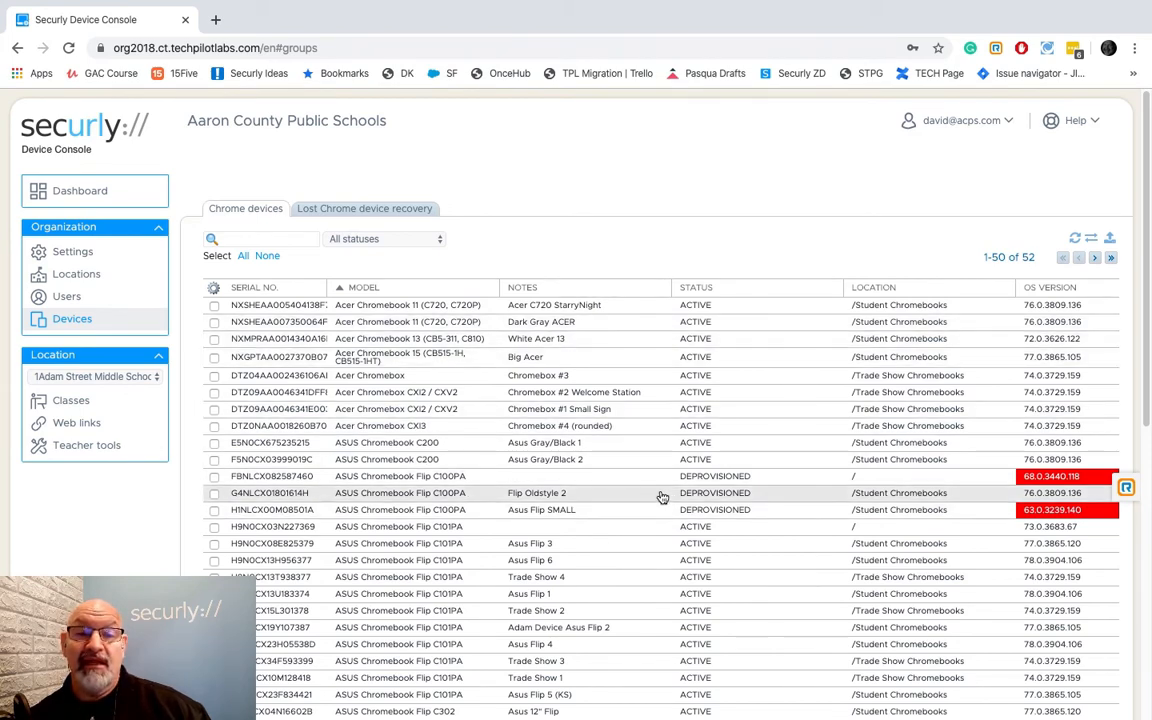
mouse_move(806, 408)
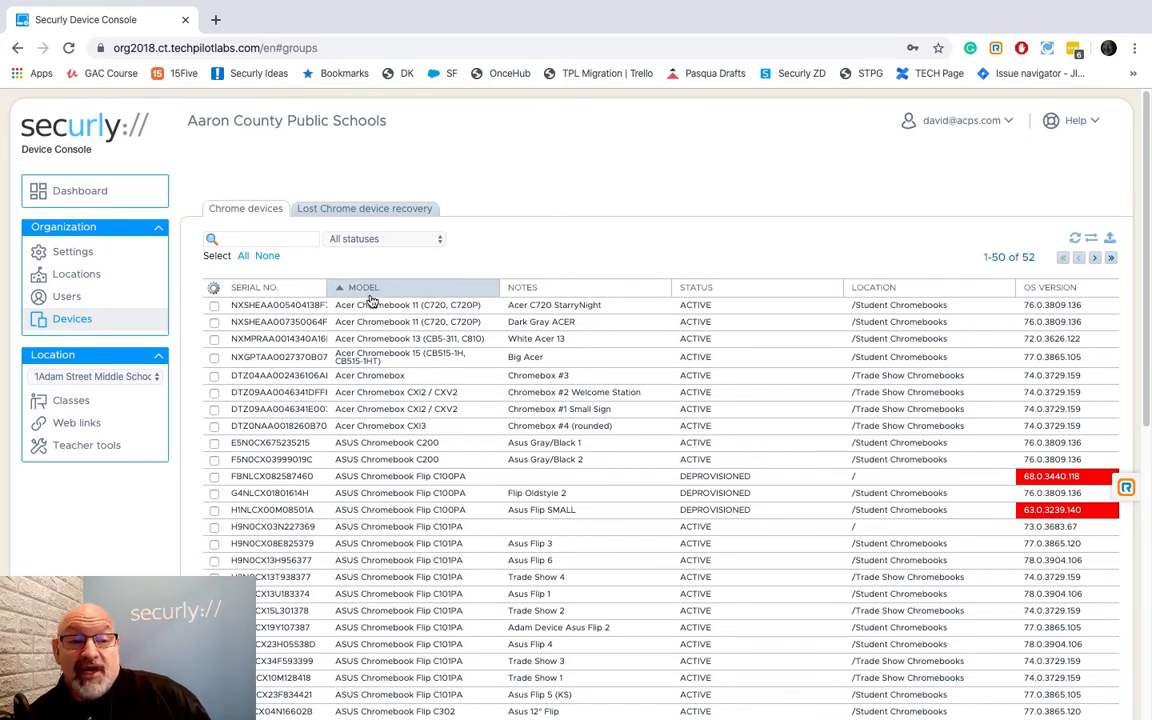
mouse_move(373, 300)
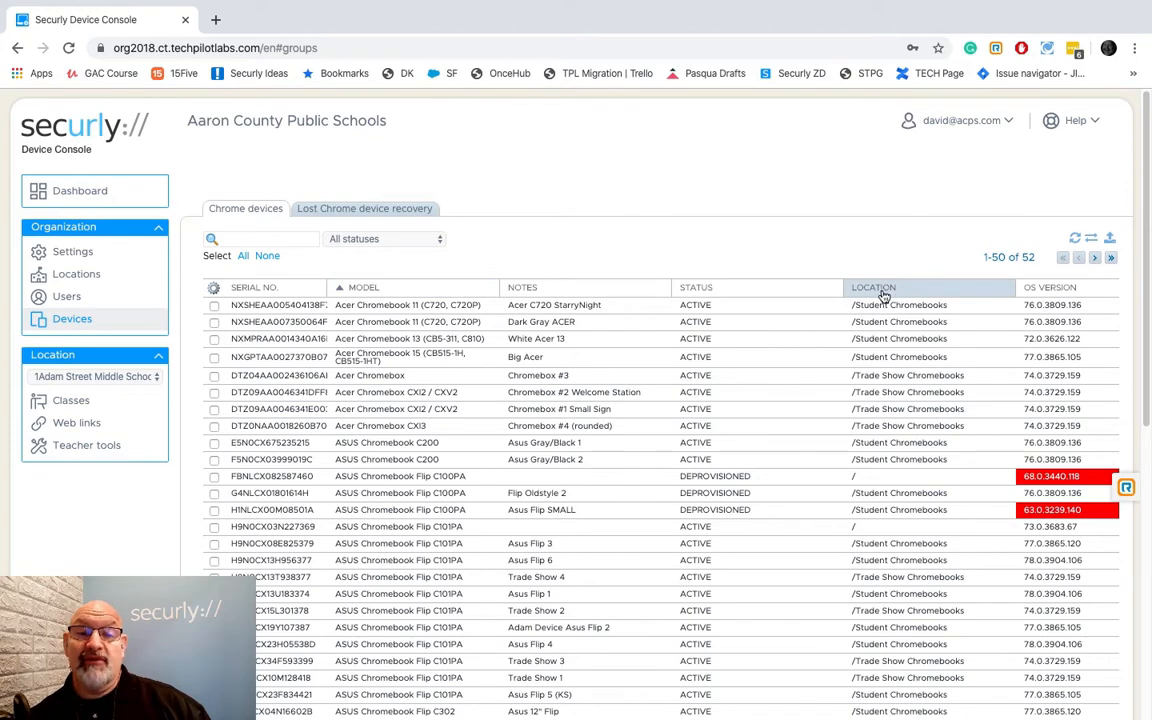
left_click(873, 287)
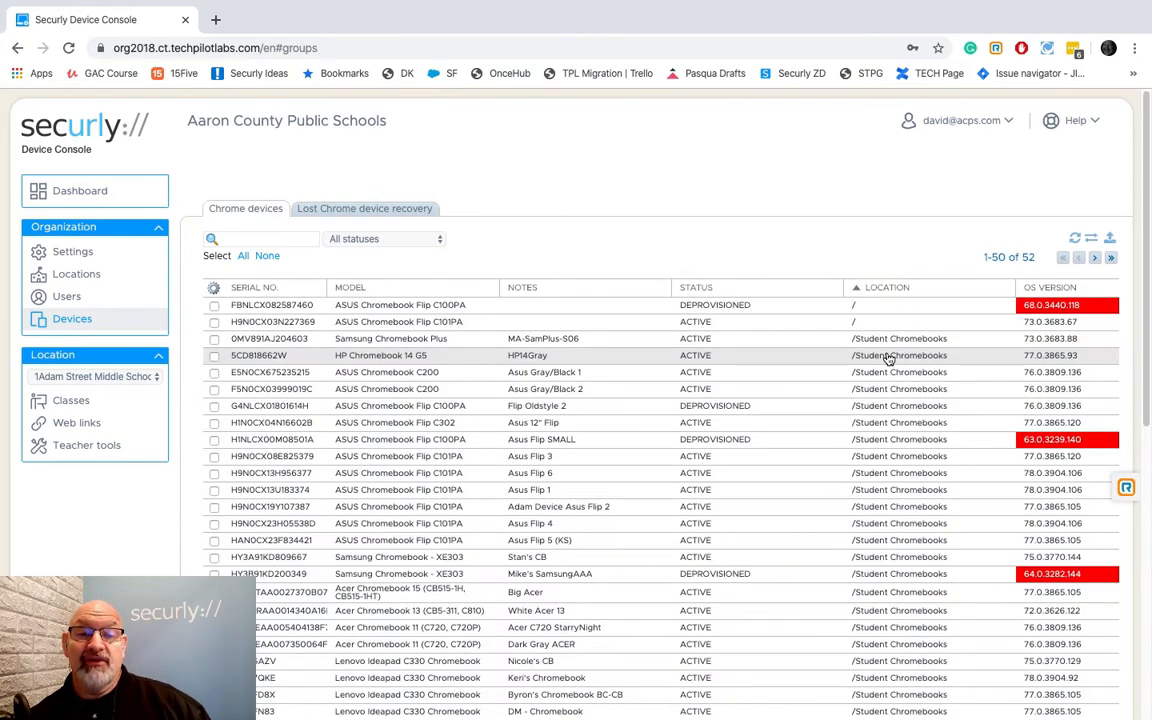
left_click(887, 287)
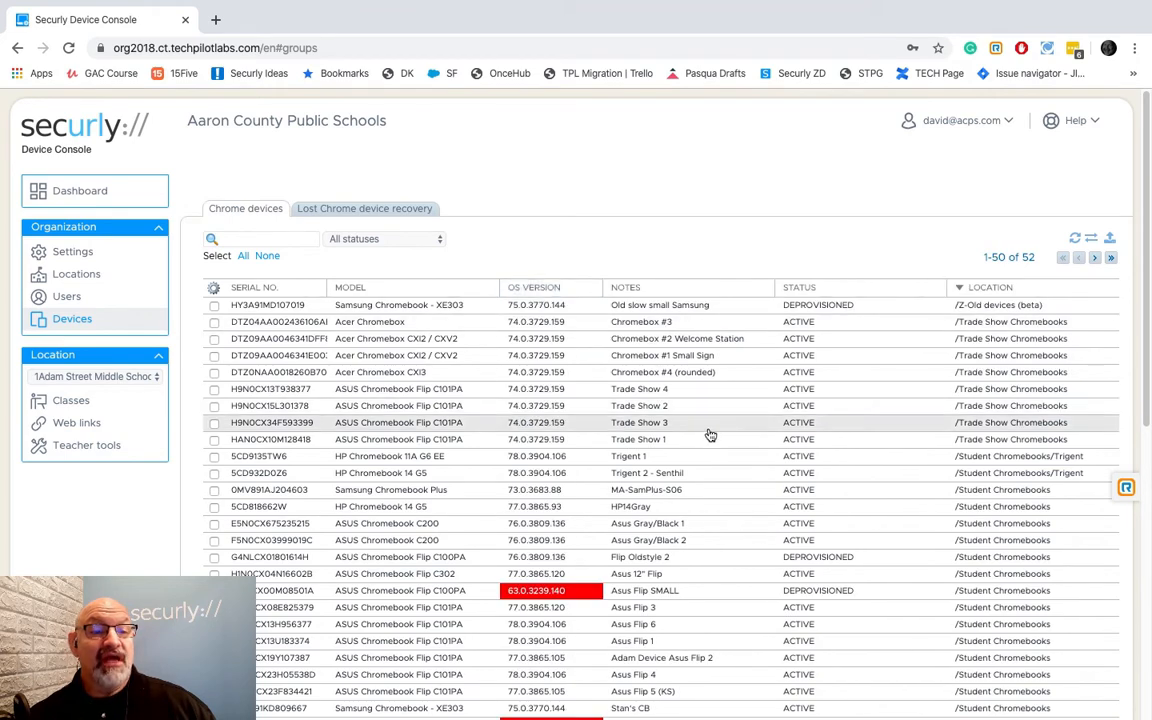
mouse_move(266, 305)
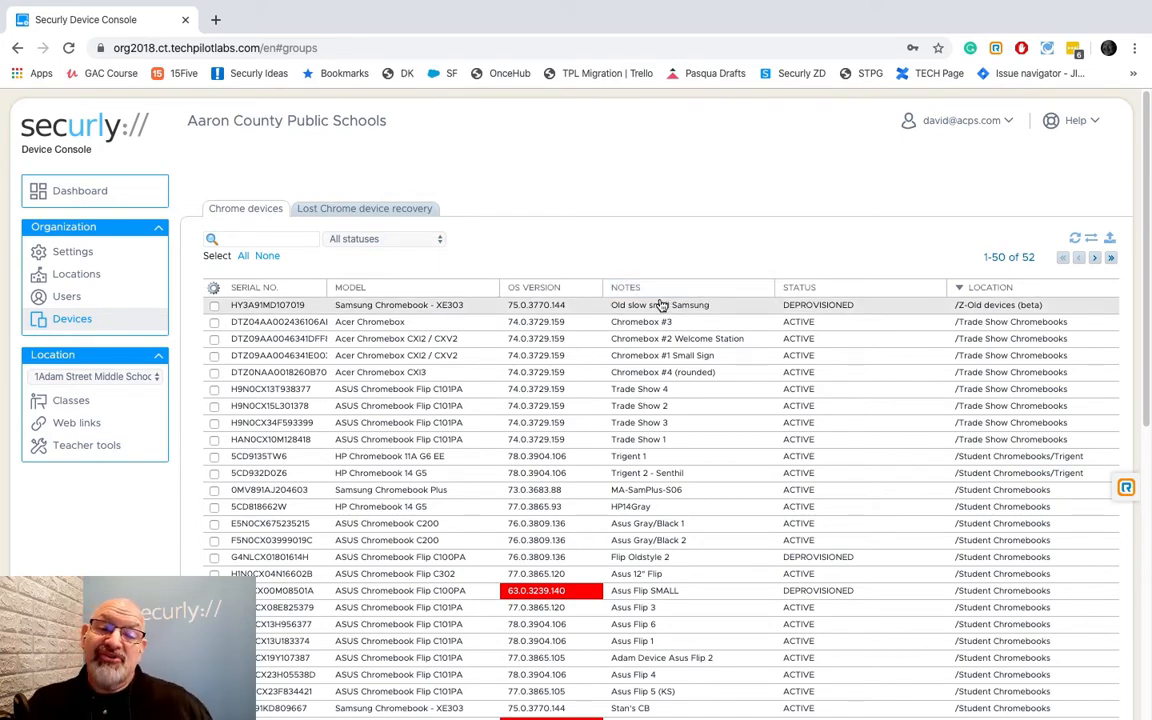
mouse_move(565, 322)
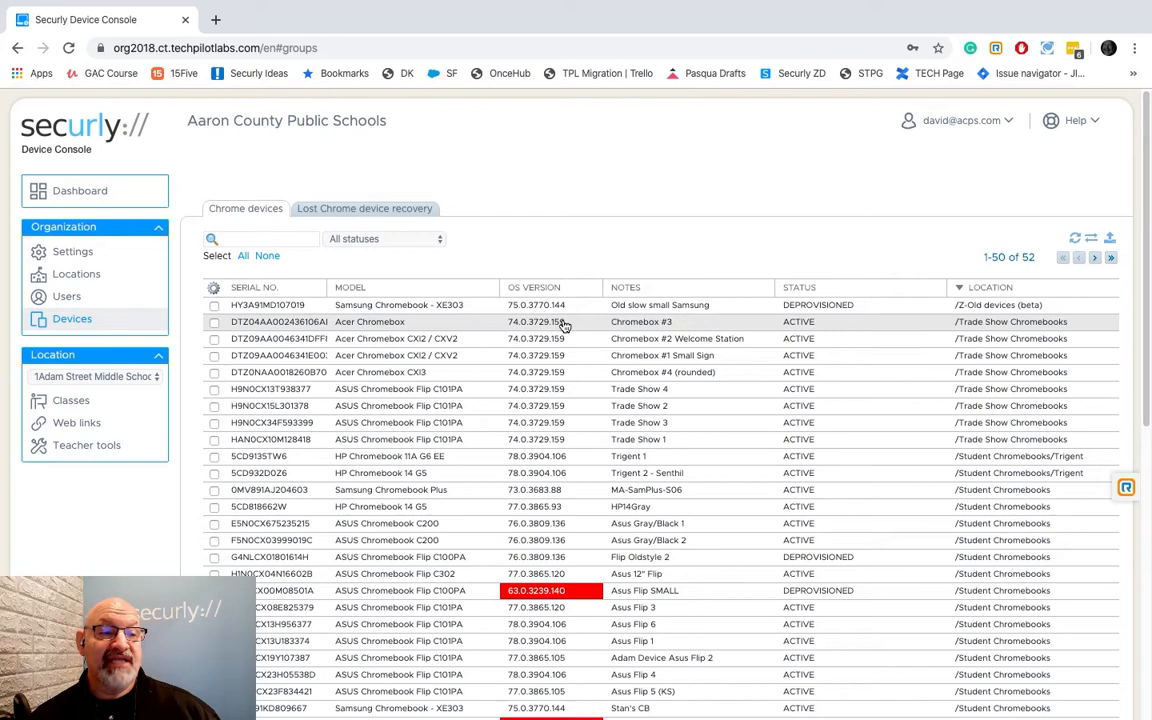
mouse_move(198, 293)
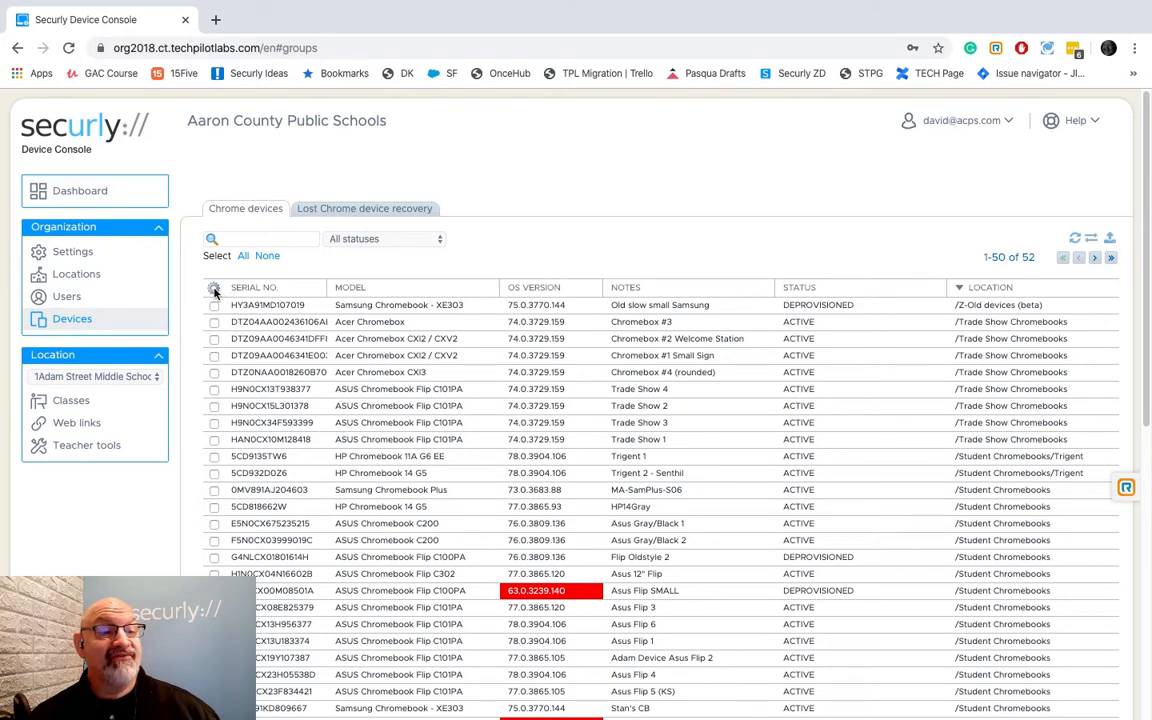
- Toggle the Last seen column in the table's column chooser to rearrange the columns
left_click(214, 289)
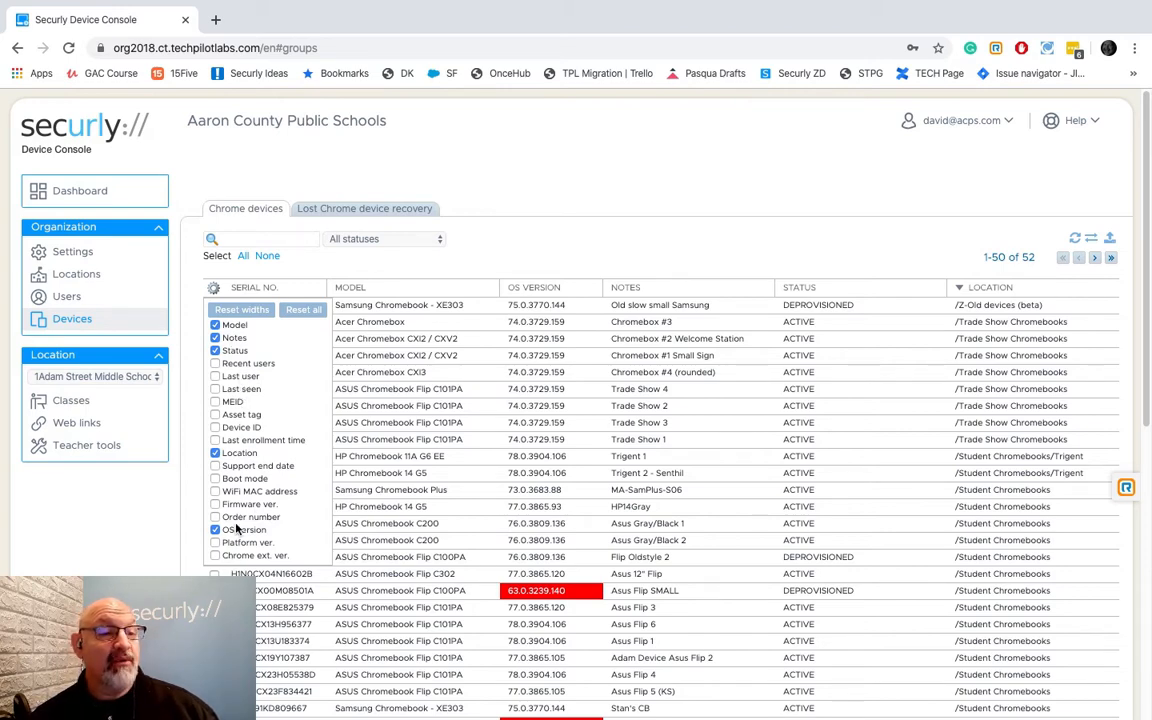
left_click(214, 389)
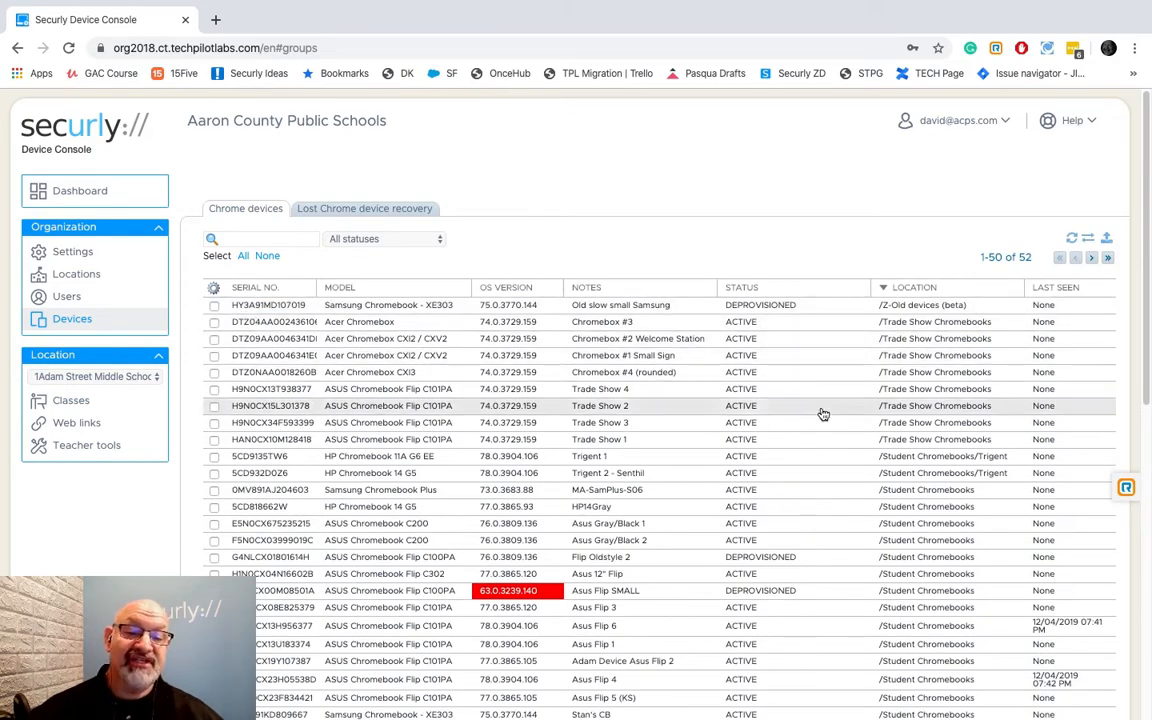
scroll("down", 3)
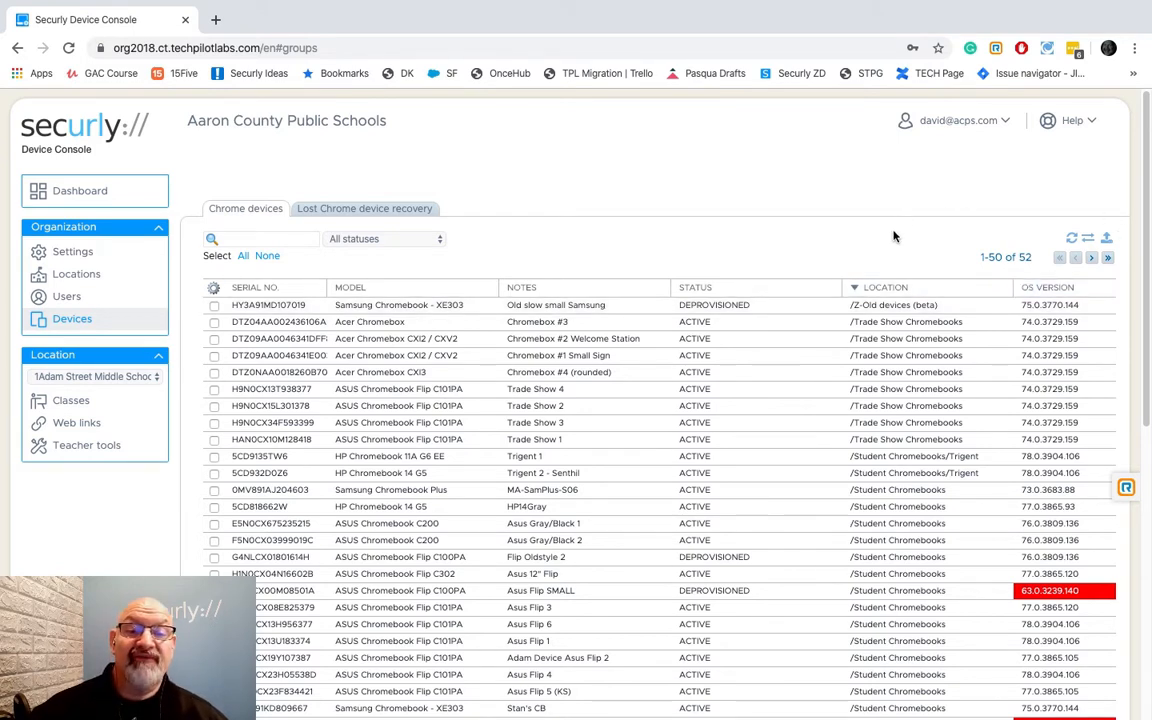
mouse_move(1135, 278)
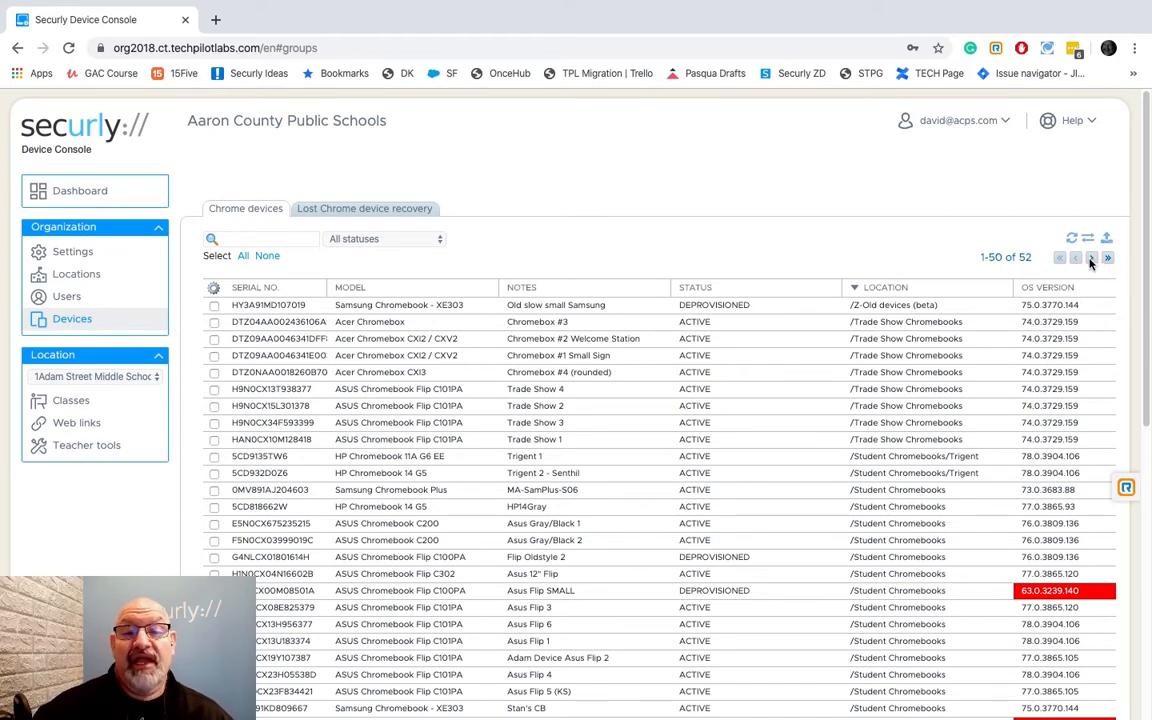
left_click(1107, 257)
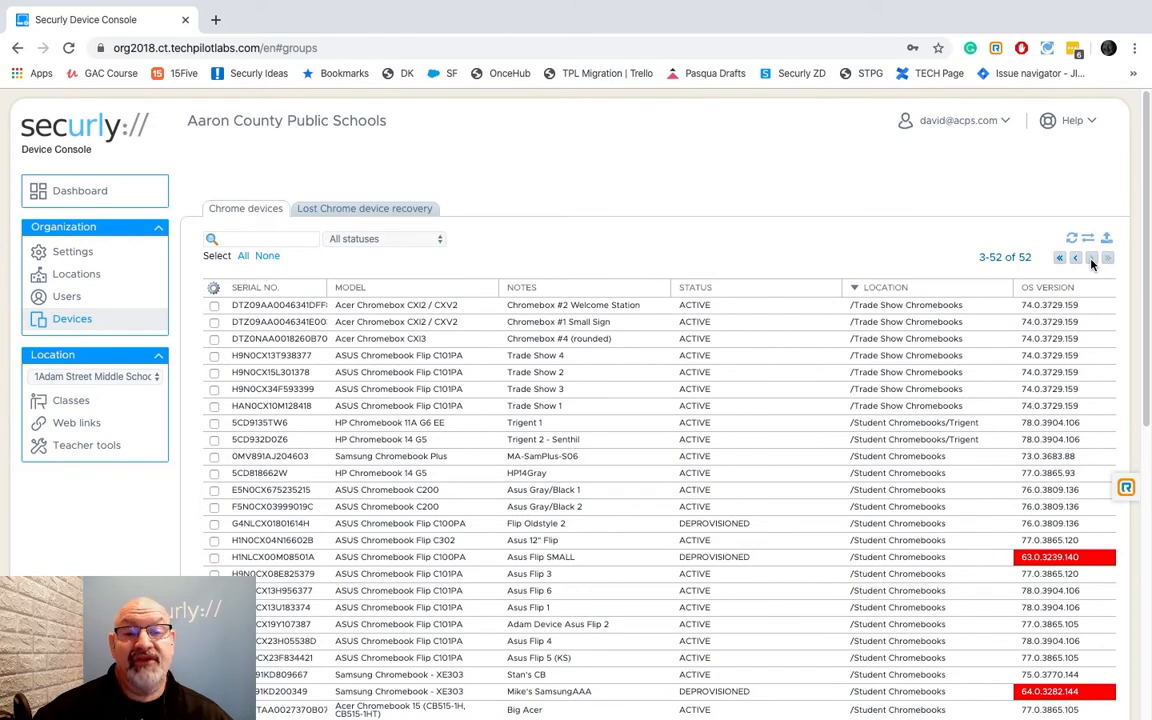
left_click(1075, 258)
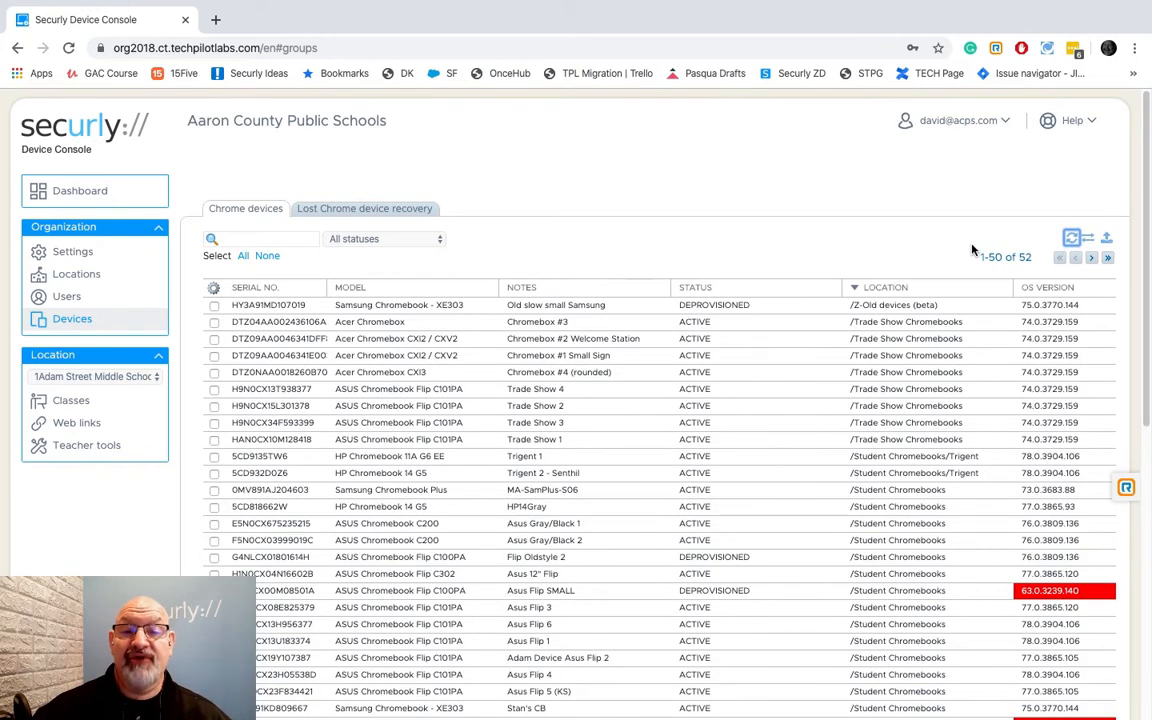
mouse_move(1055, 240)
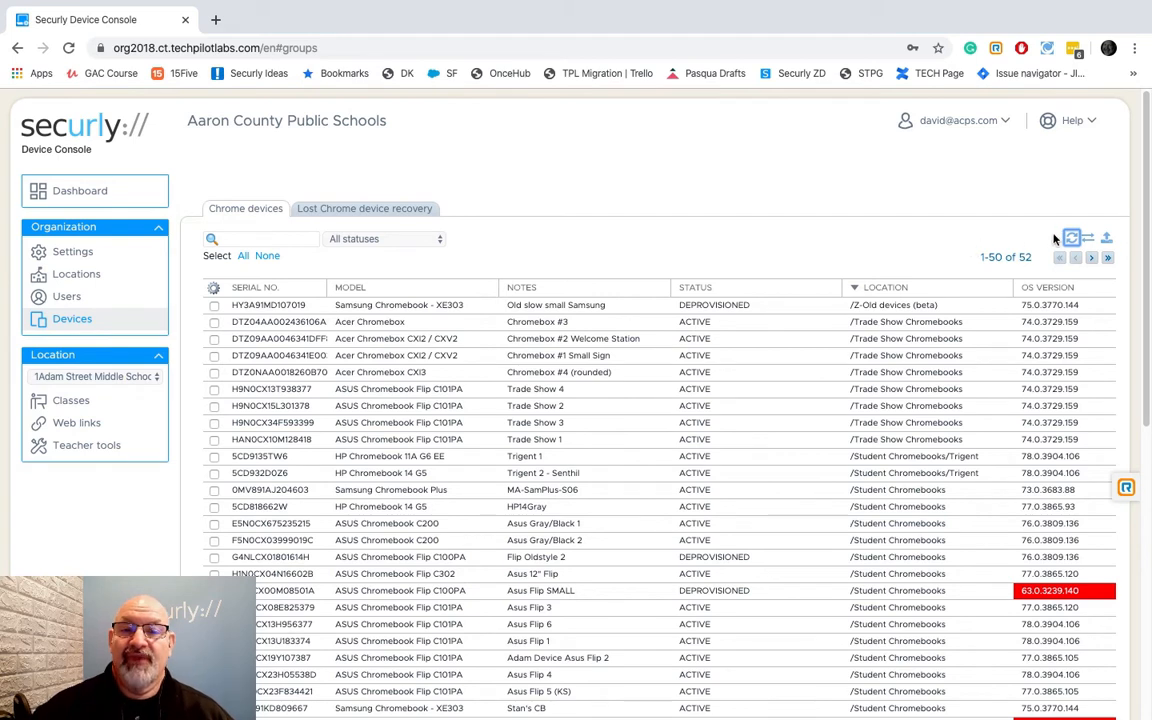
mouse_move(1090, 240)
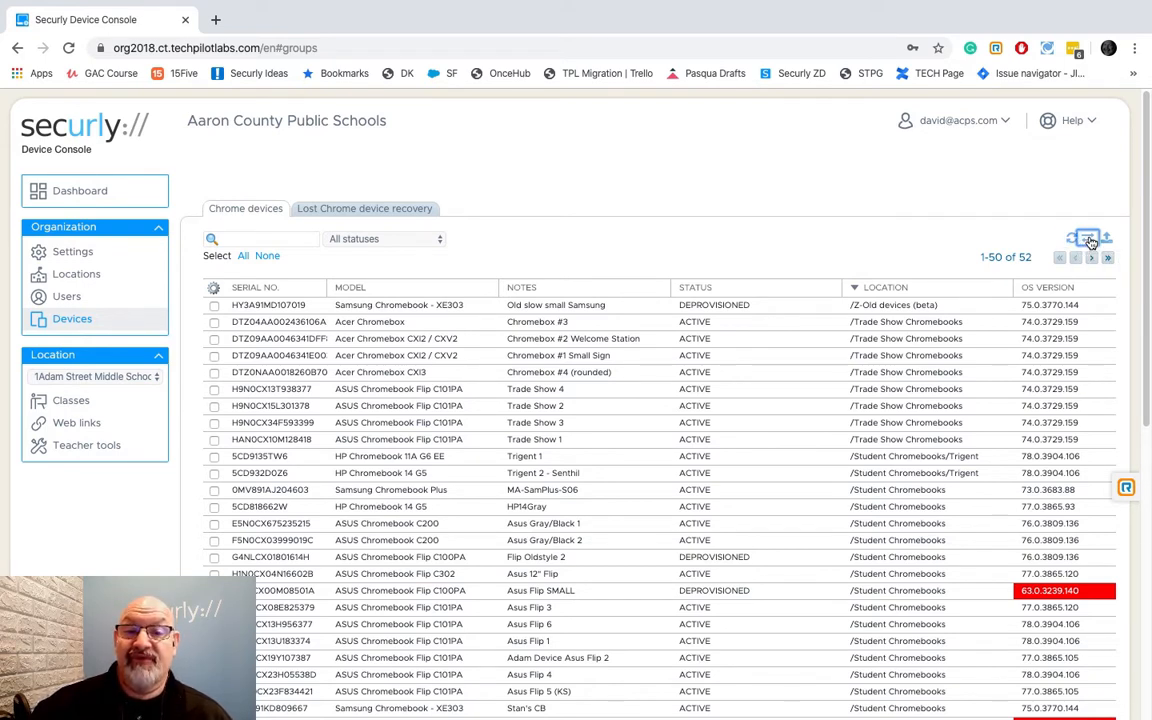
- Run a Google sync of the device list, syncing all 52 devices
left_click(1087, 238)
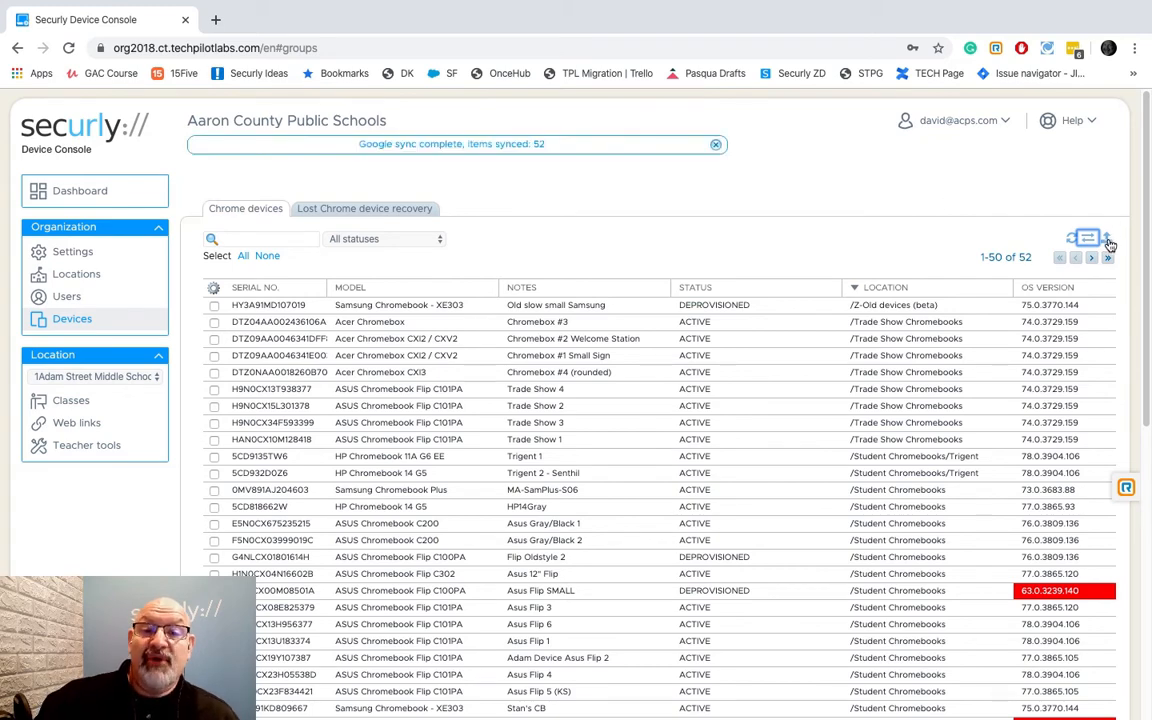
mouse_move(1108, 242)
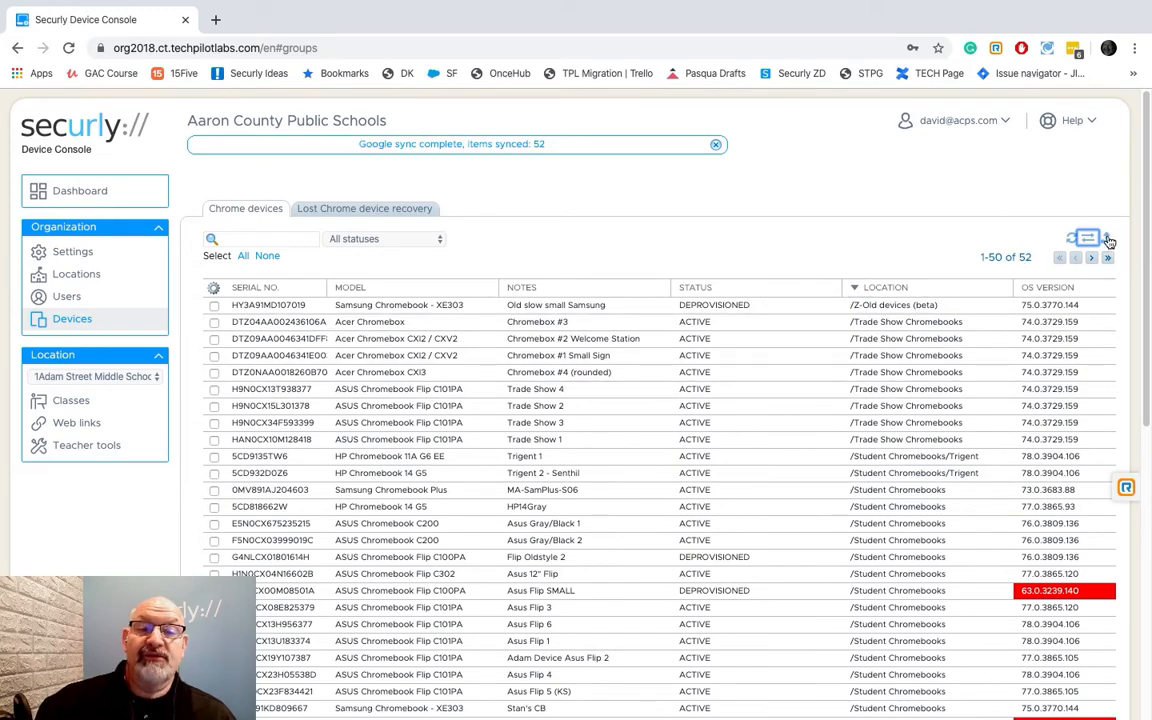
mouse_move(1108, 240)
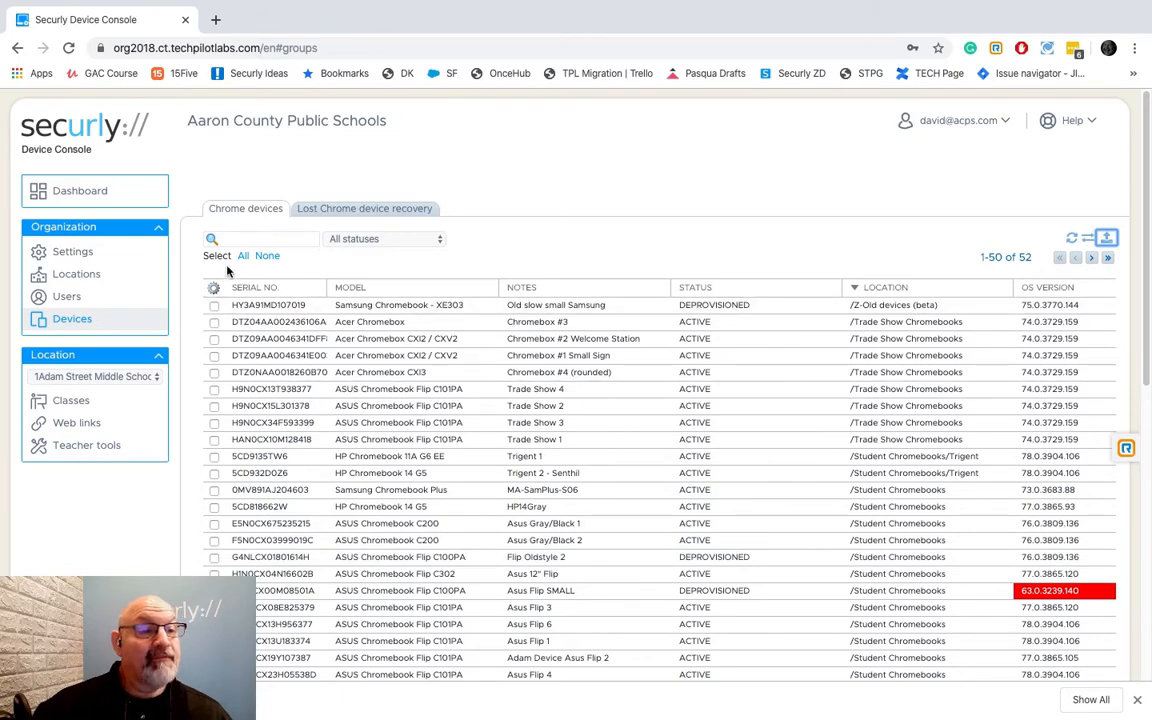
- Select all 52 devices across all pages, check the last page, then return to page one
left_click(243, 255)
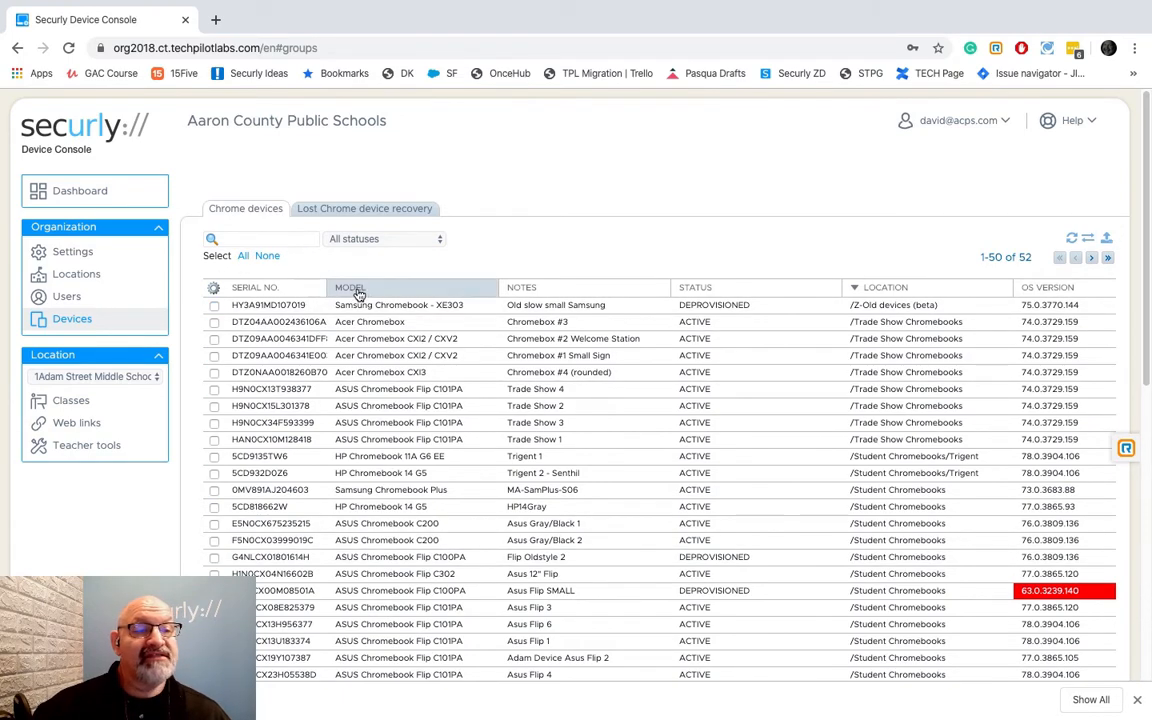
left_click(243, 256)
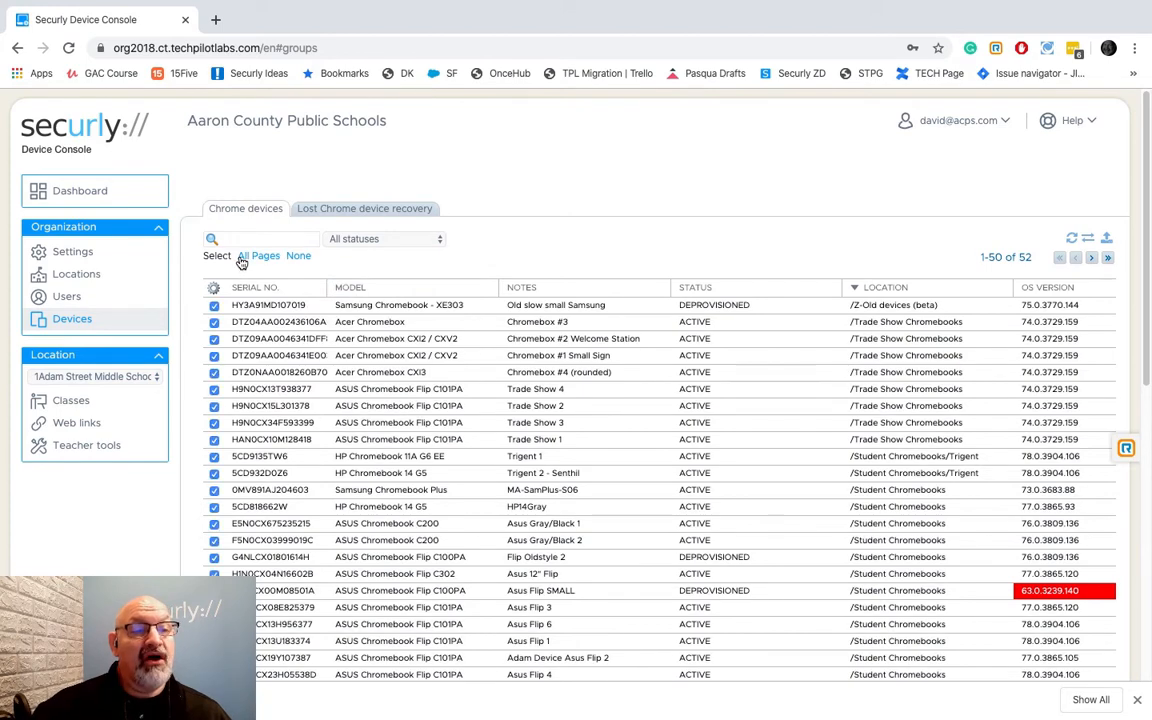
mouse_move(812, 272)
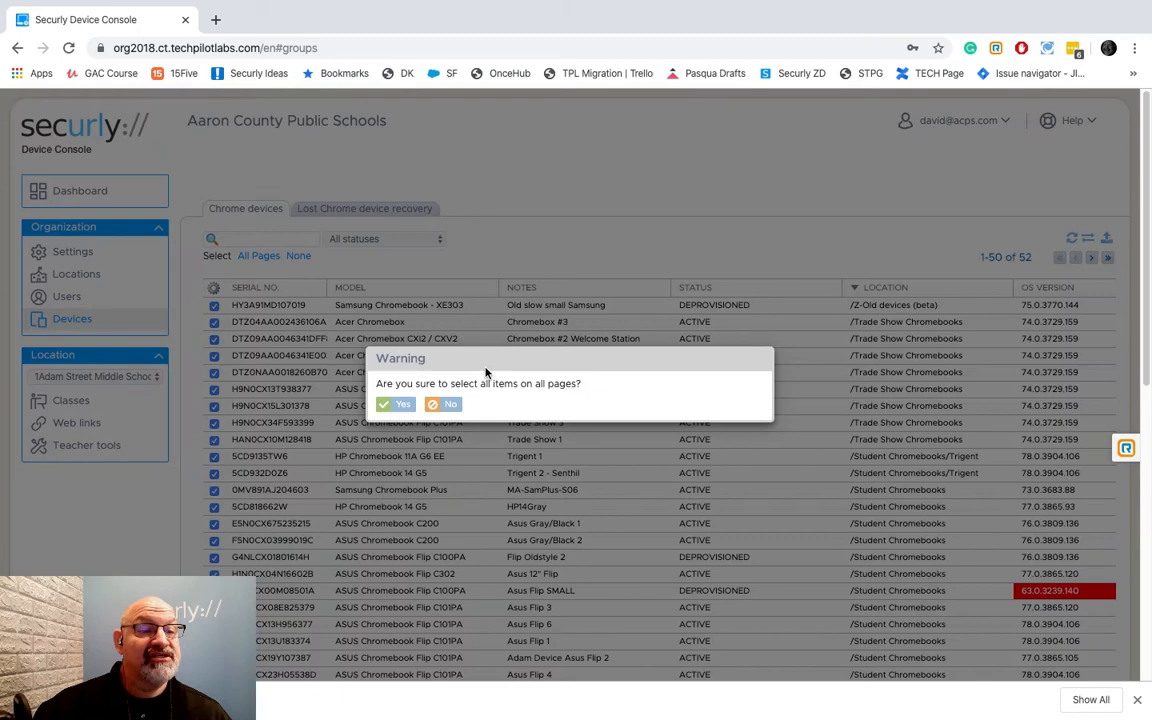
left_click(395, 404)
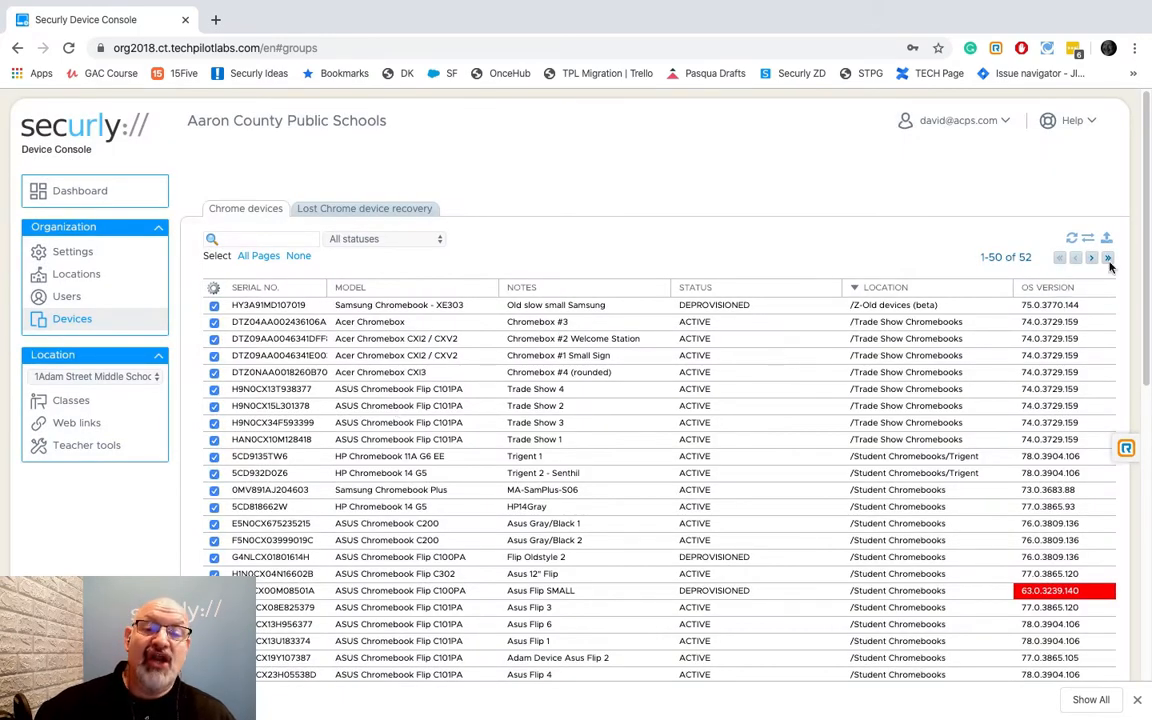
left_click(1092, 257)
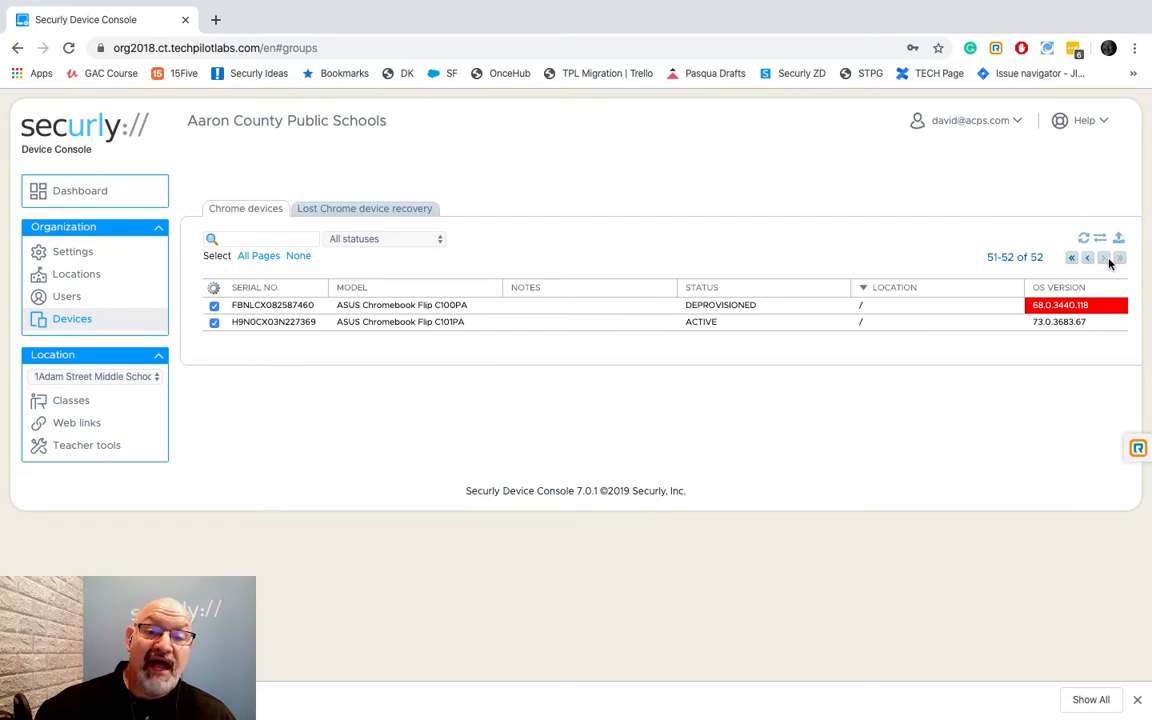
left_click(1072, 257)
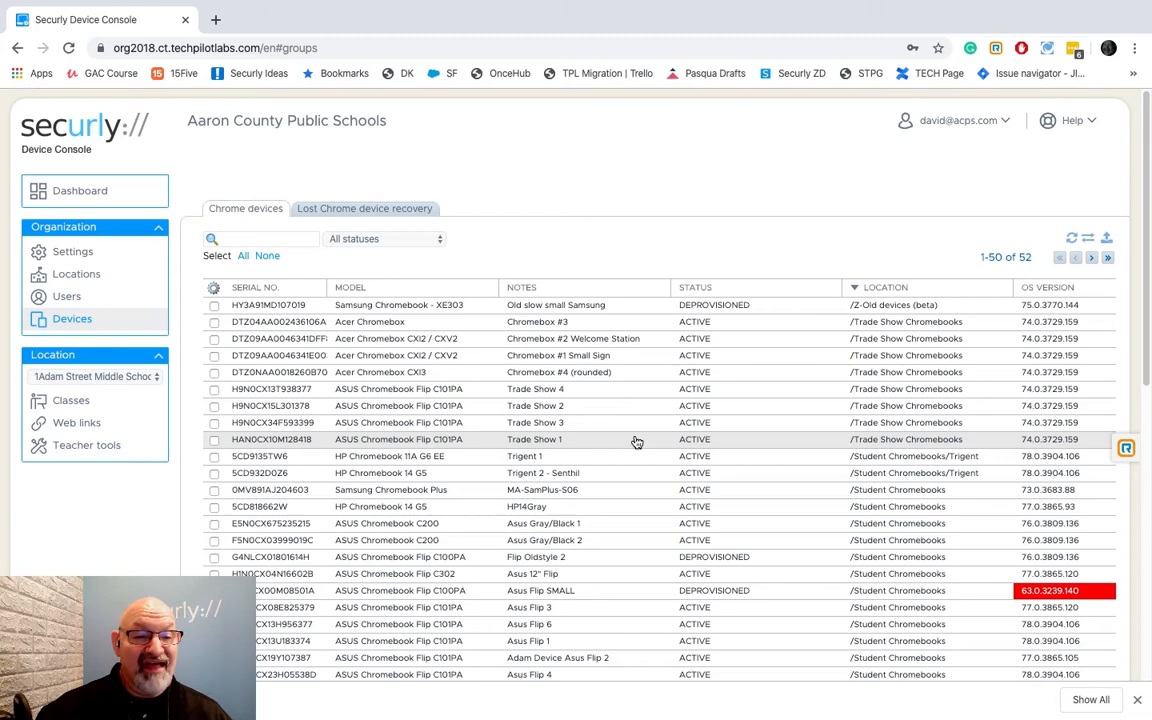
- Scroll the Chrome devices list to find the Asus Flip 6 row
scroll("down", 3)
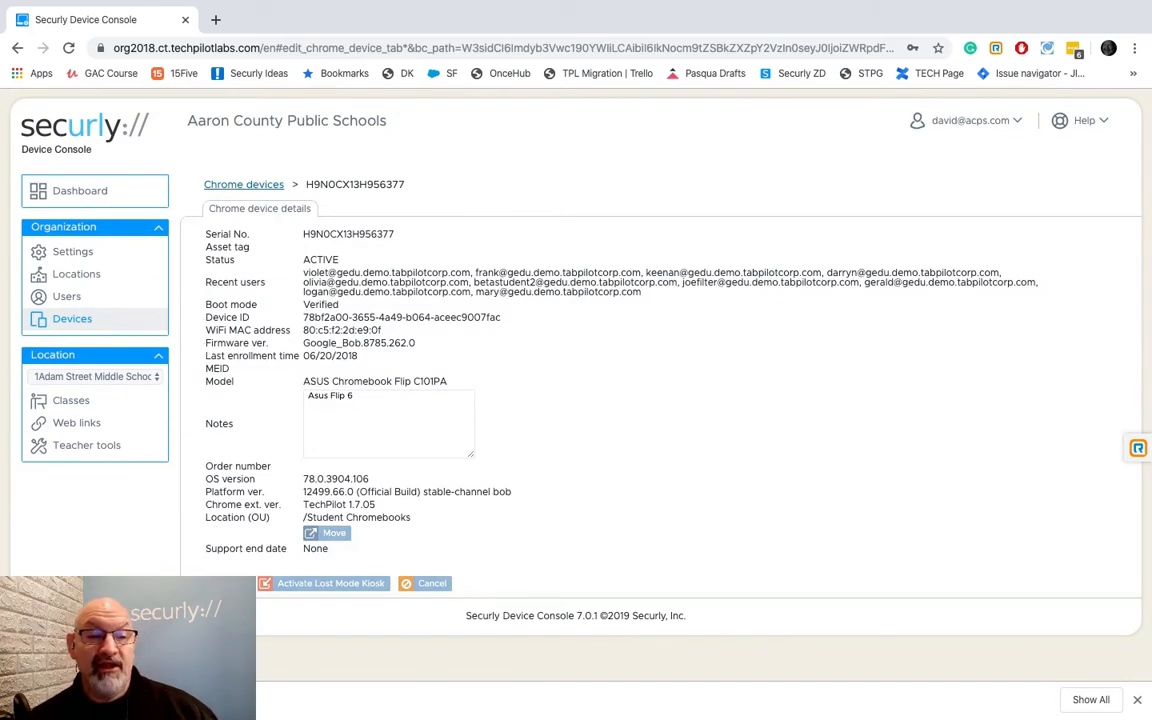
mouse_move(865, 303)
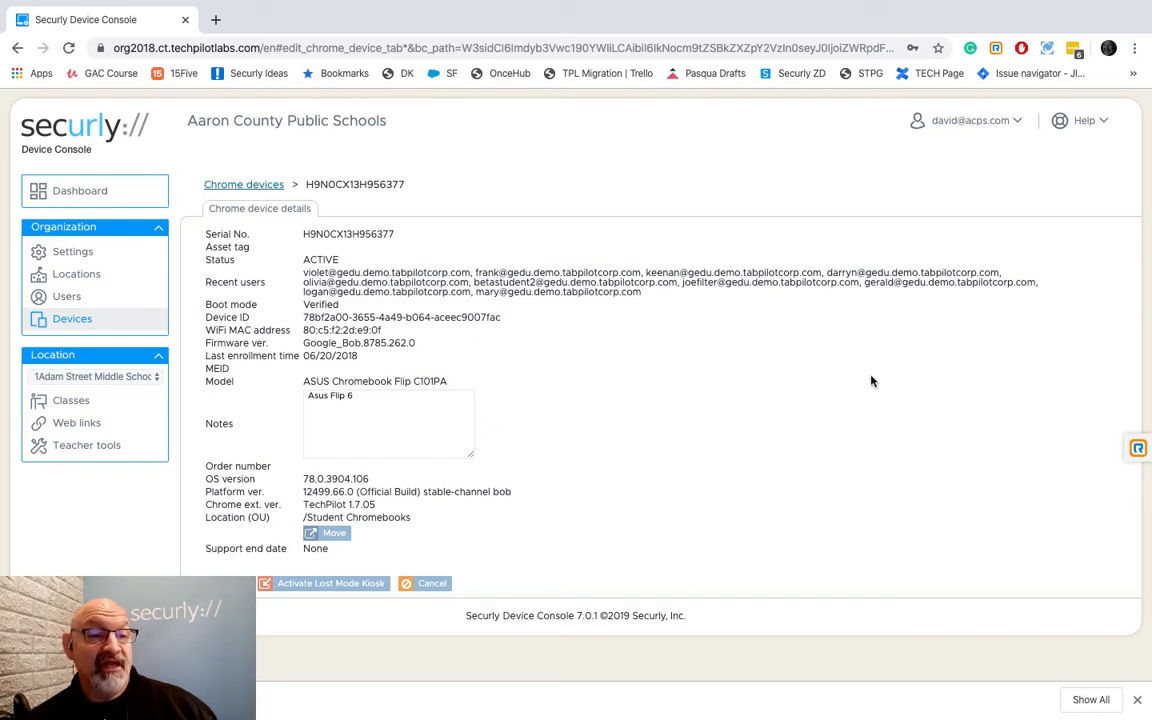
mouse_move(598, 411)
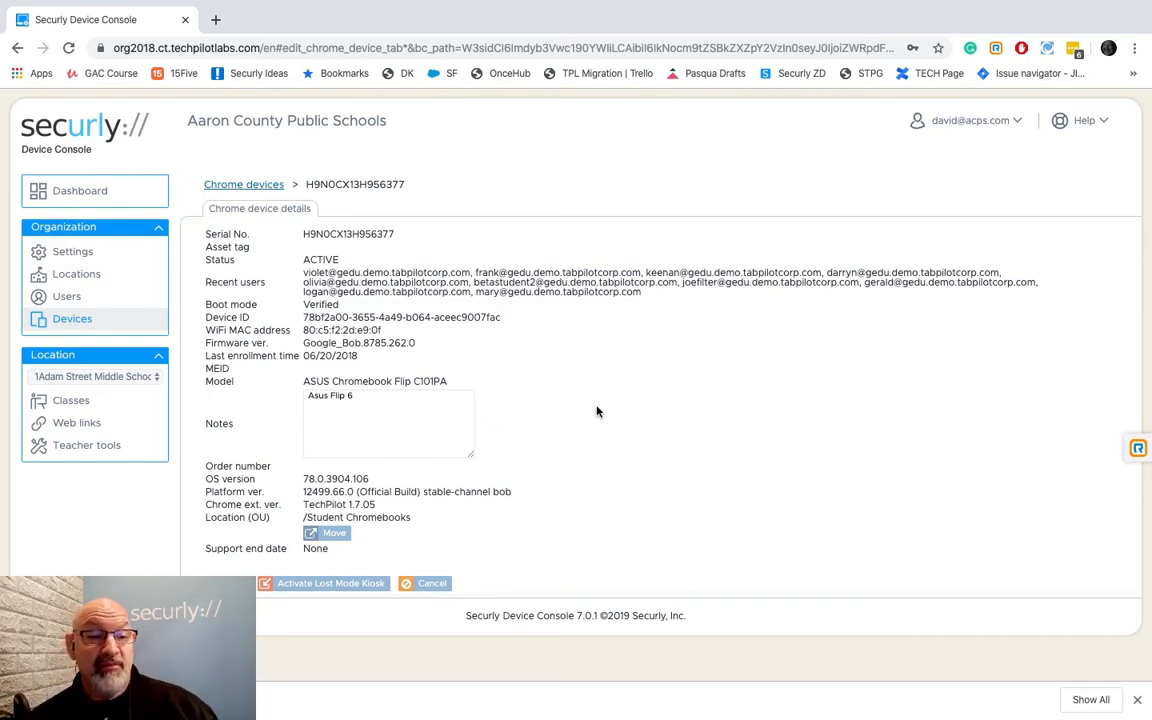
mouse_move(619, 412)
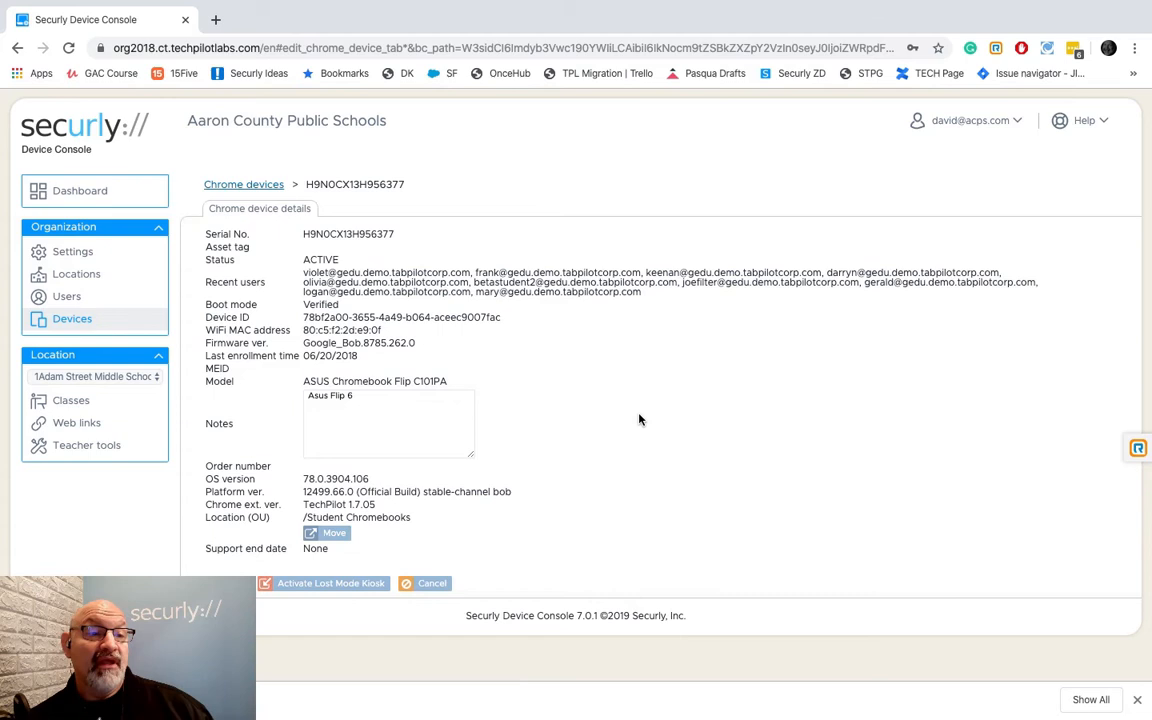
mouse_move(511, 541)
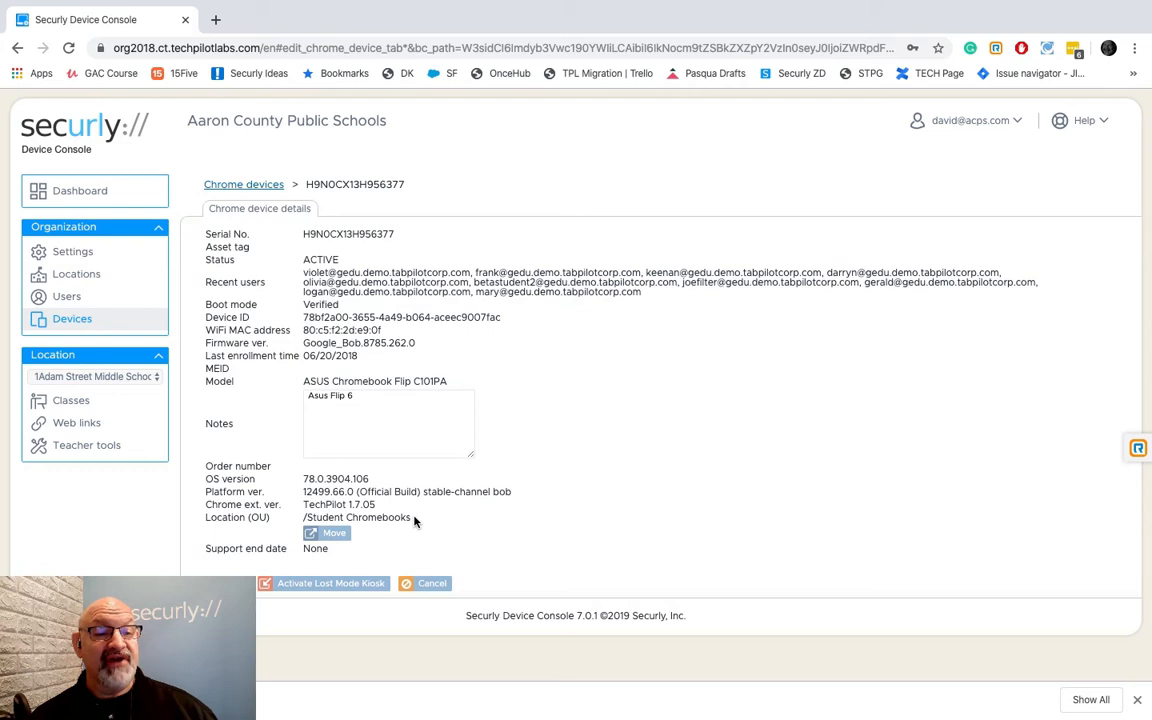
- Add a new line '/Student Chromebooks' under 'Asus Flip 6' in the device notes
double_click(356, 517)
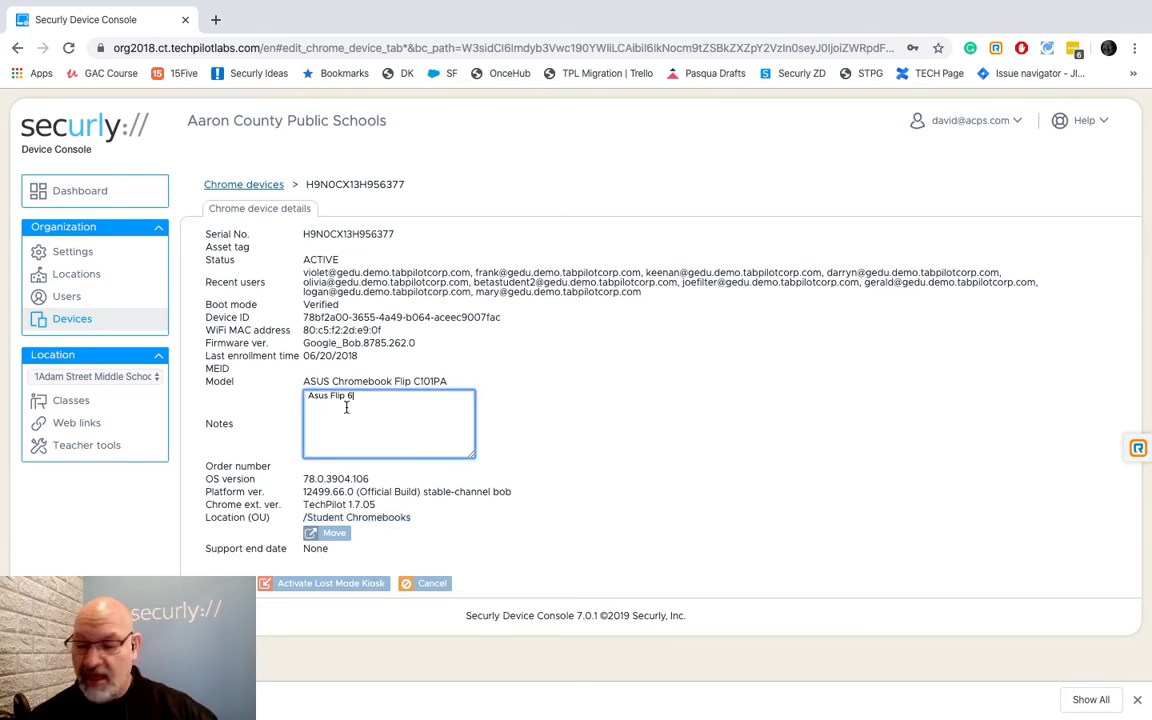
type("/Student Chromebooks")
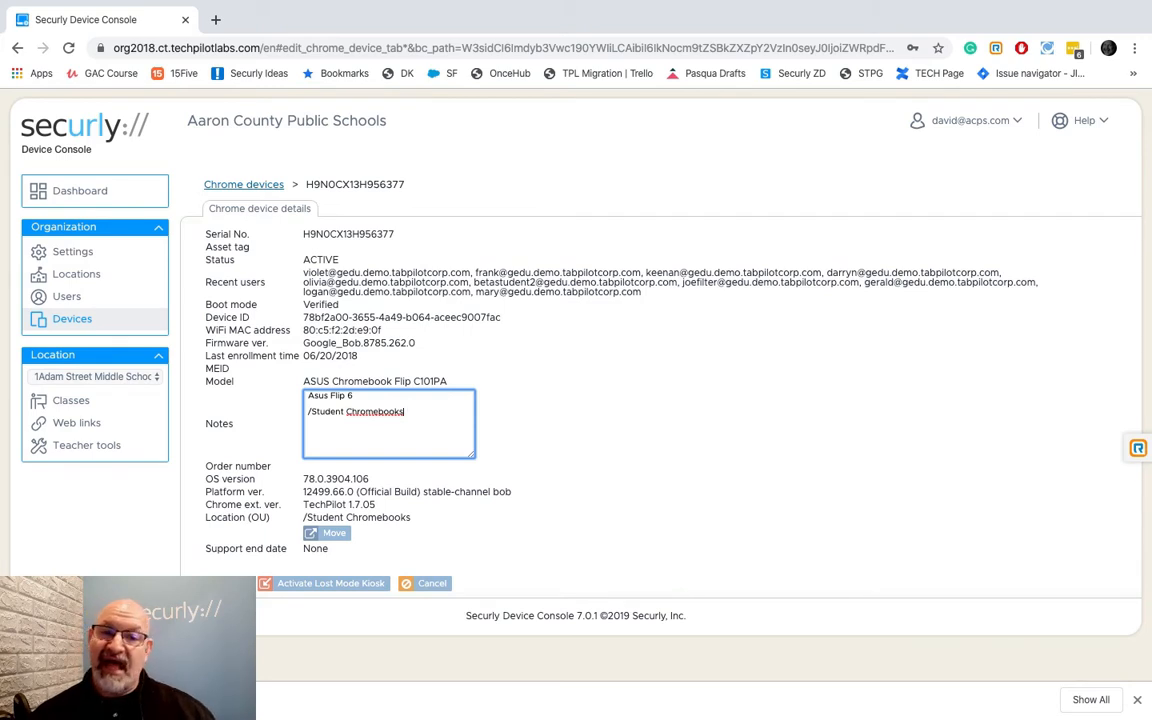
mouse_move(605, 448)
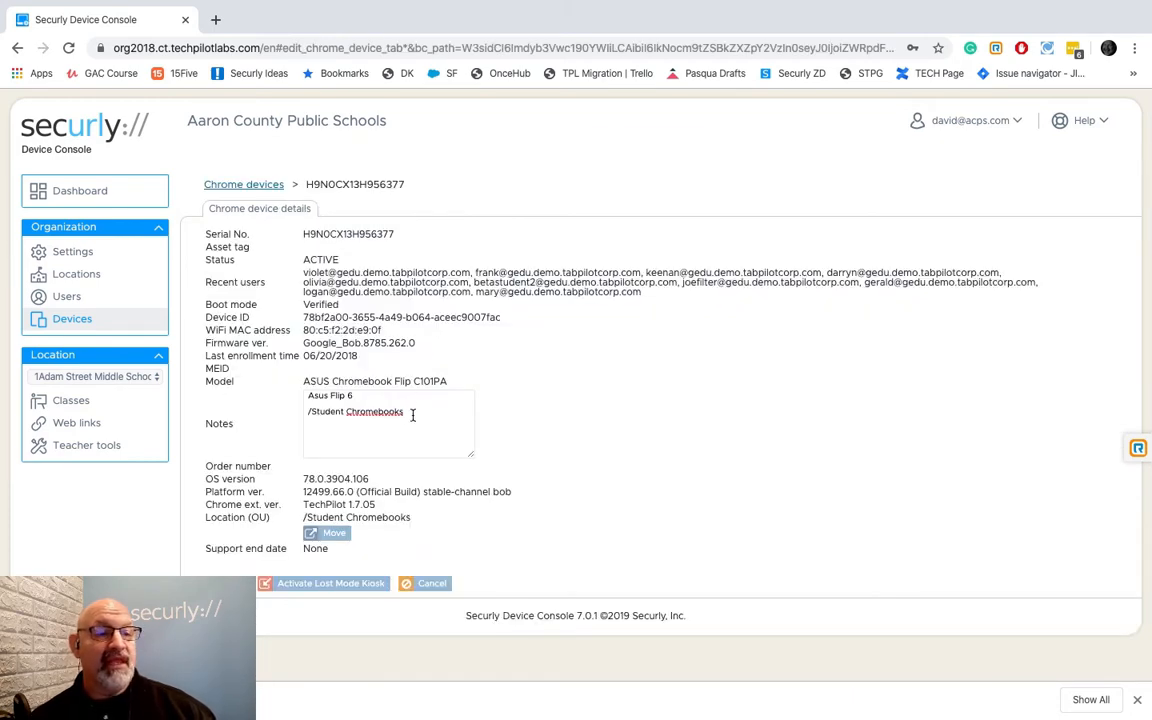
mouse_move(428, 478)
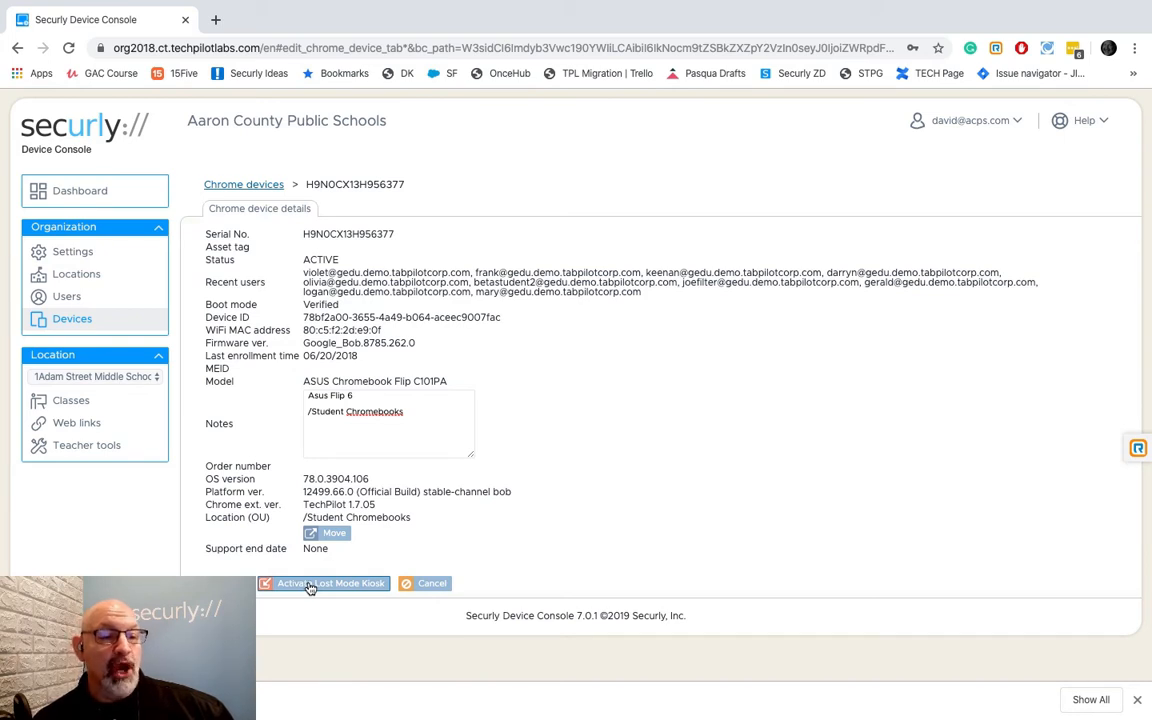
- Activate Lost Mode Kiosk for the Asus Flip 6 and confirm the move to /Lost Devices
left_click(324, 583)
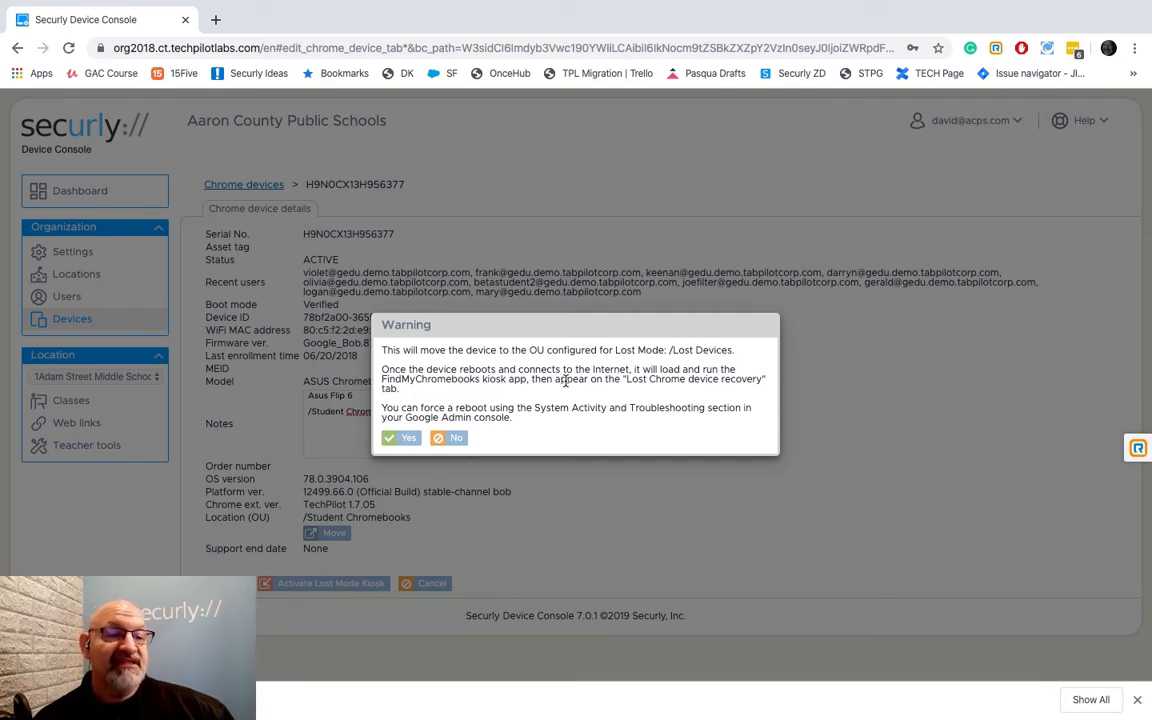
mouse_move(530, 430)
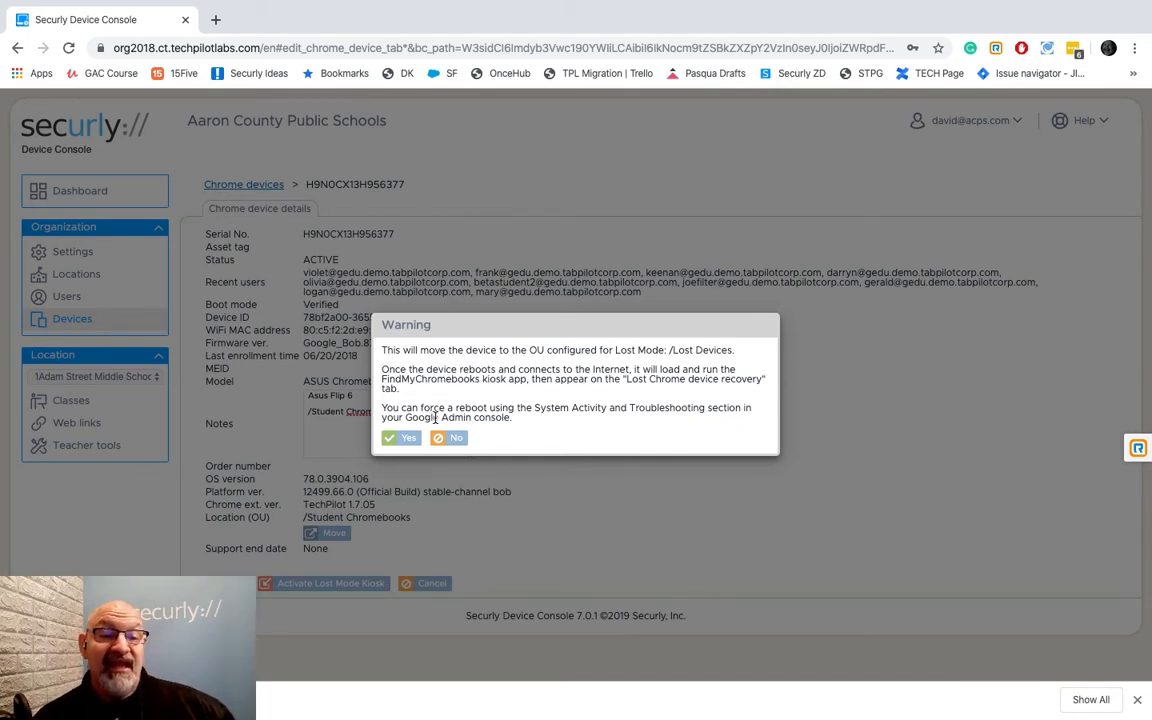
mouse_move(630, 420)
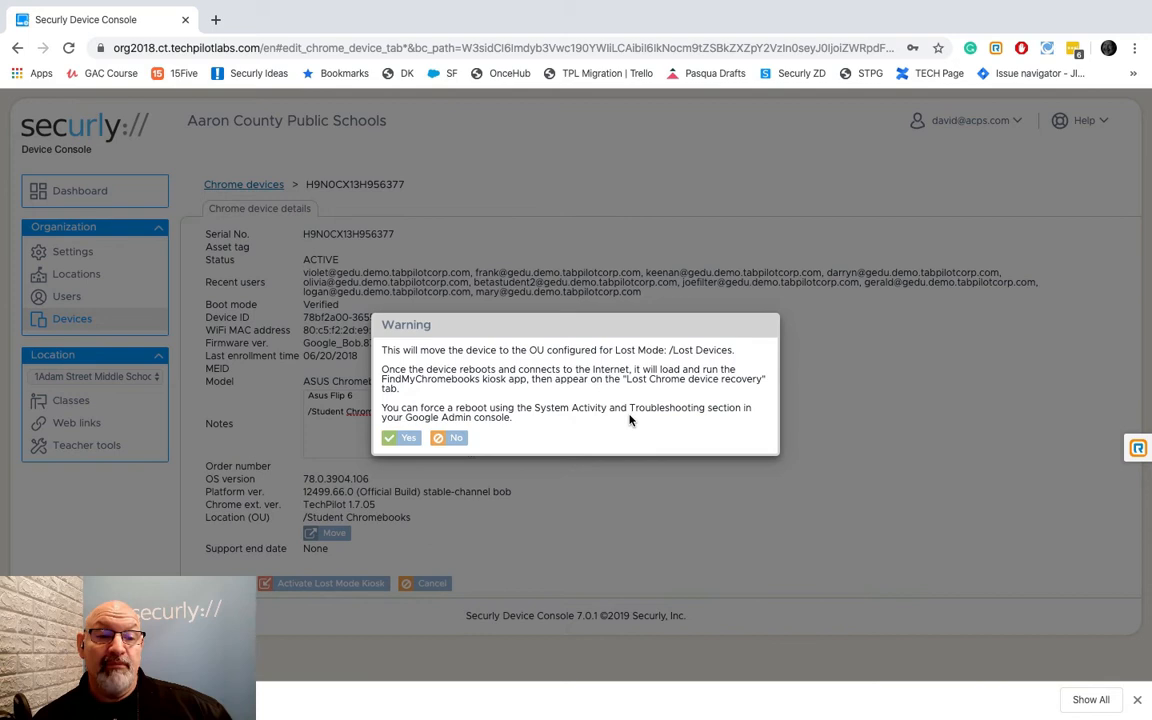
mouse_move(520, 430)
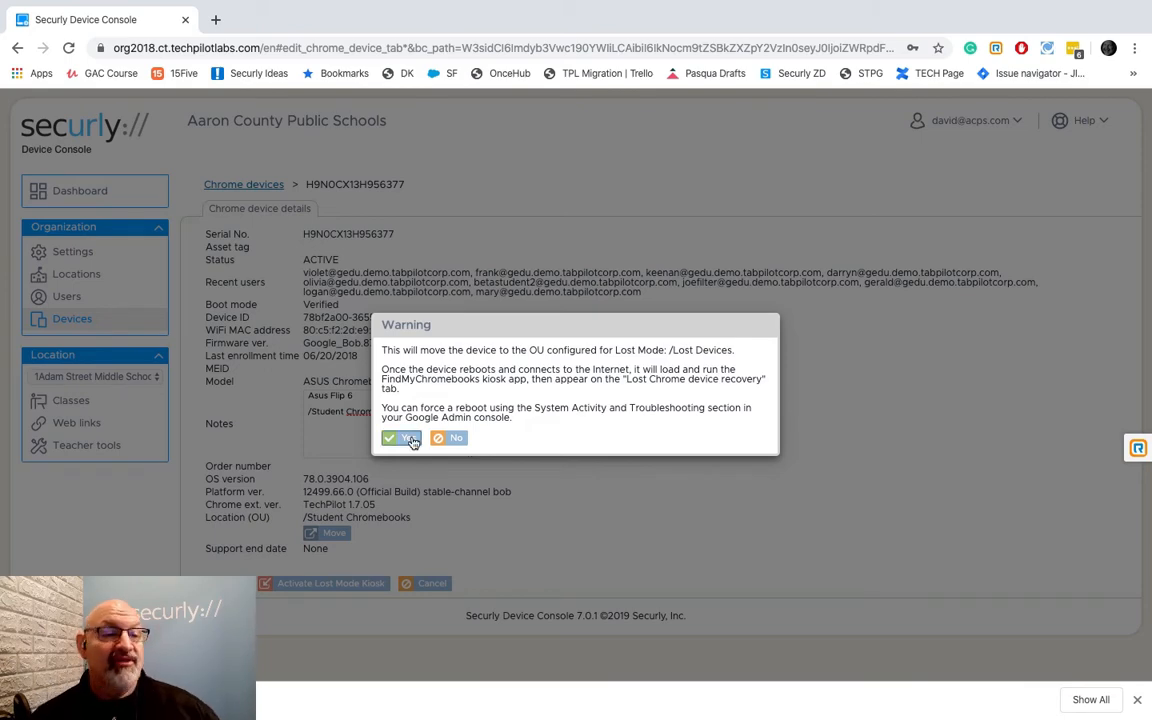
left_click(397, 438)
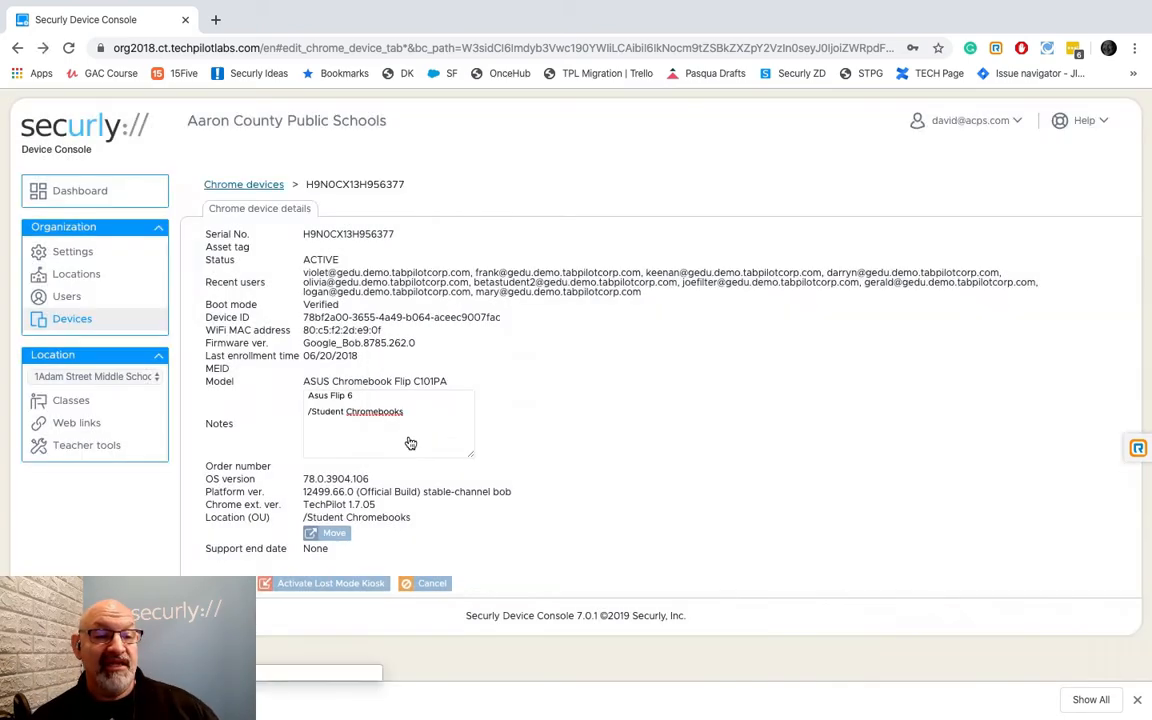
- Search the device list for 'flip 6' to verify it now sits in /Lost Devices
left_click(243, 184)
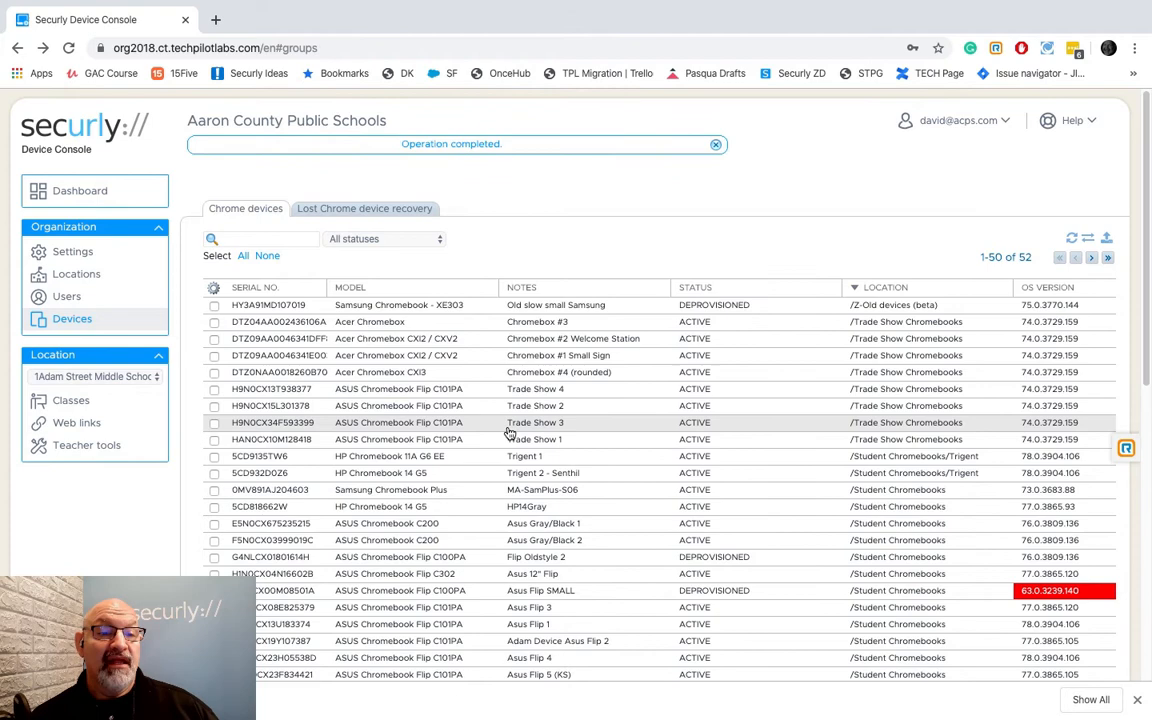
scroll("down", 3)
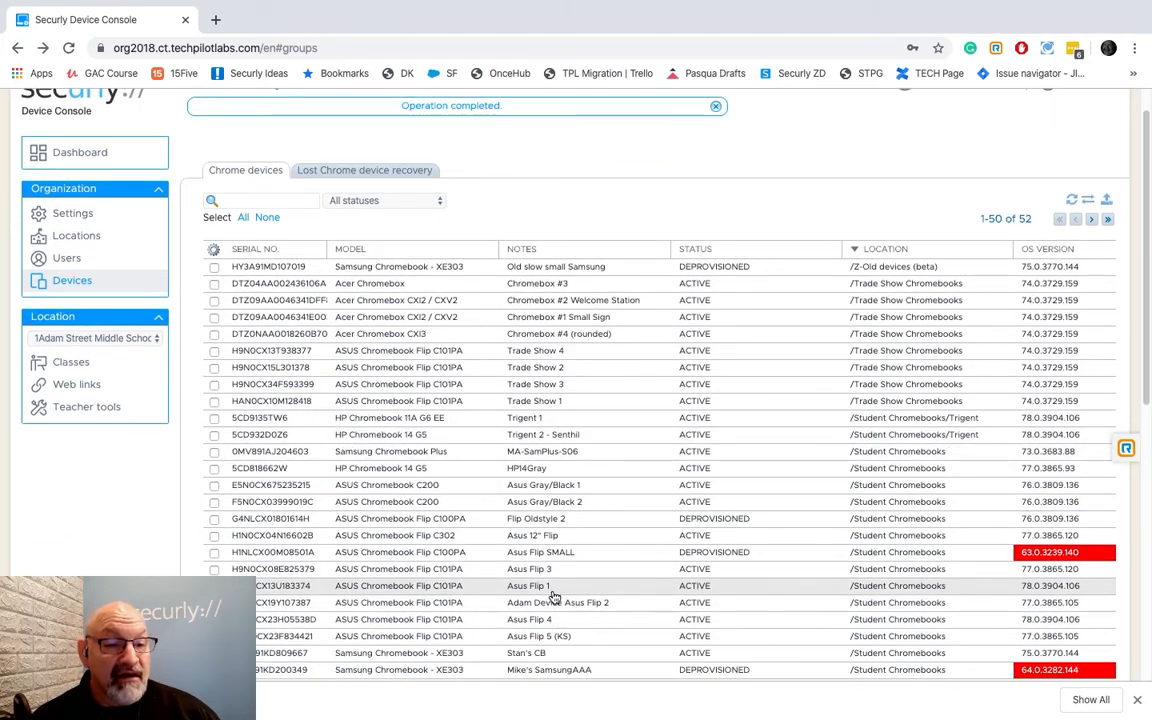
scroll("down", 3)
type("flip 6")
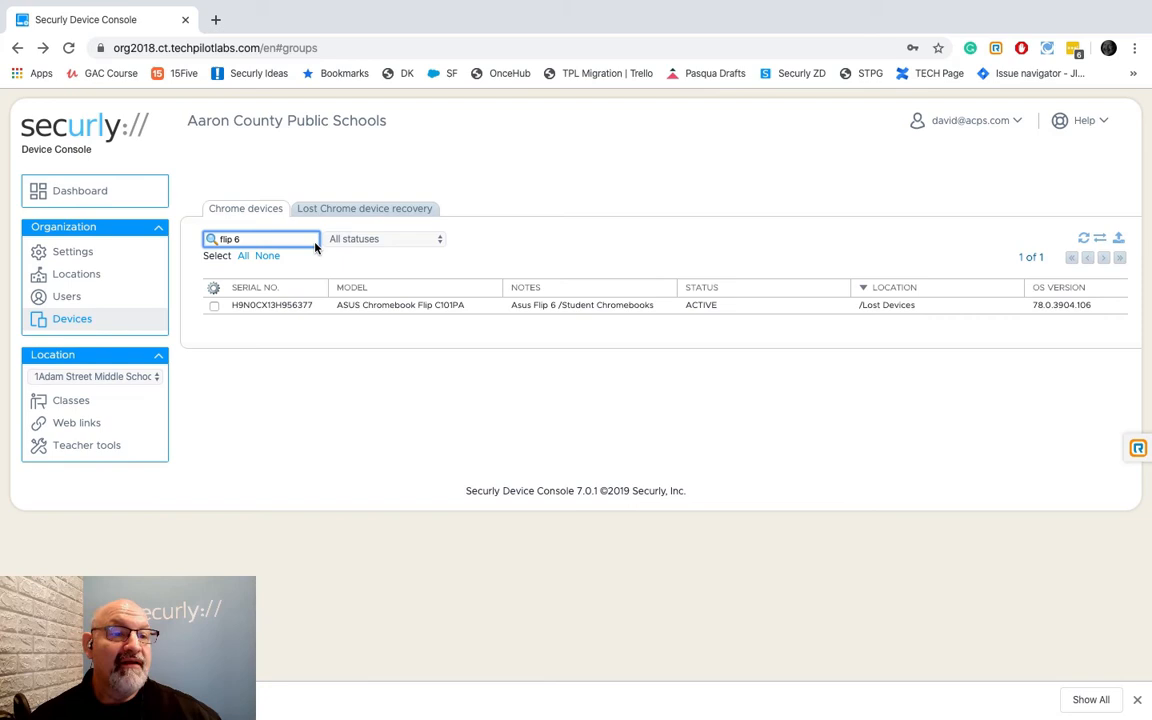
mouse_move(877, 317)
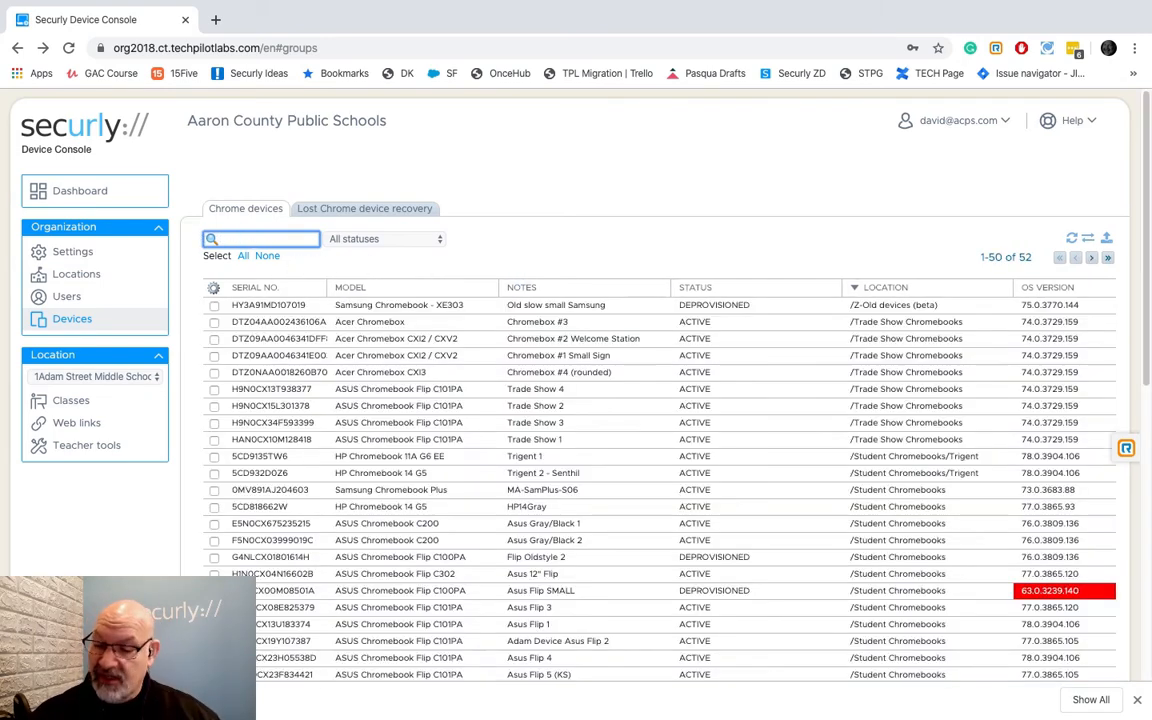
mouse_move(498, 234)
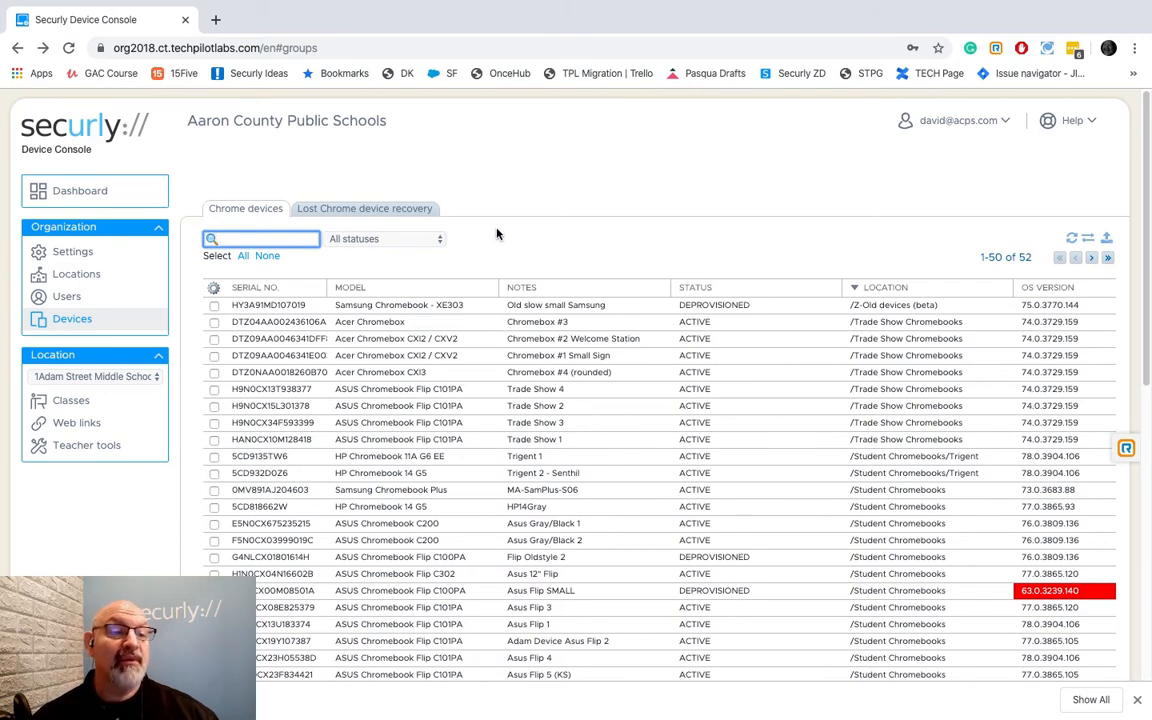
mouse_move(369, 211)
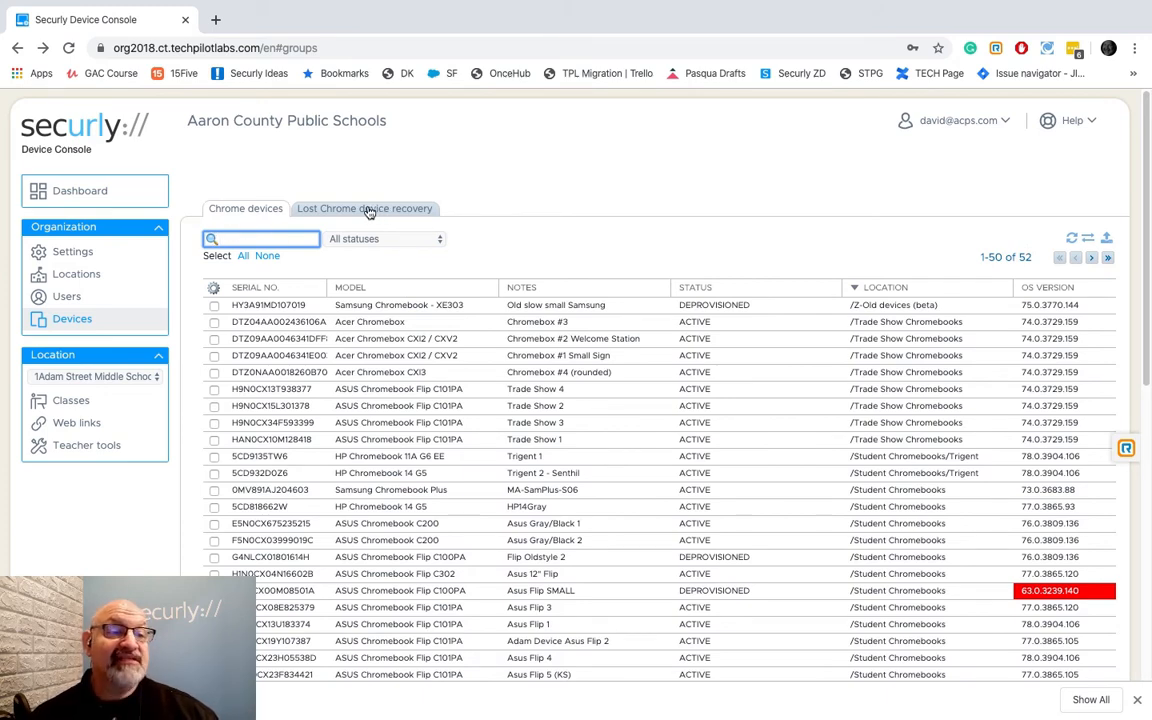
- Open the lost Asus Flip 6 from the recovery list and view its Location tab
left_click(365, 208)
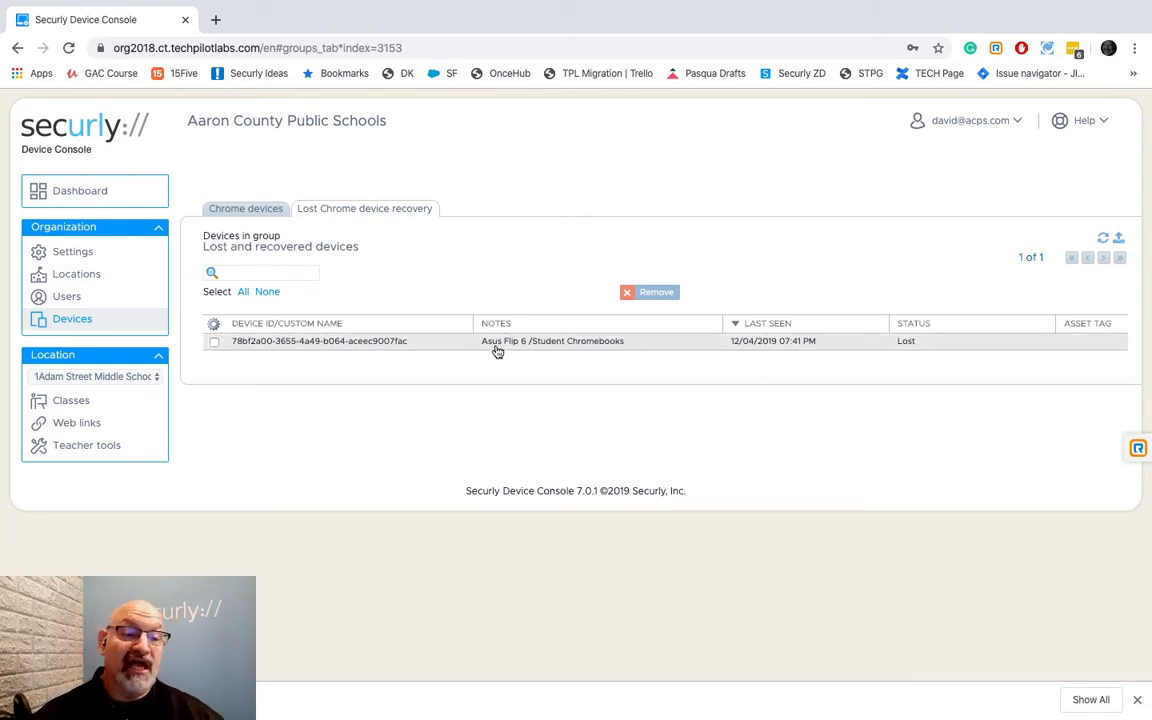
left_click(320, 341)
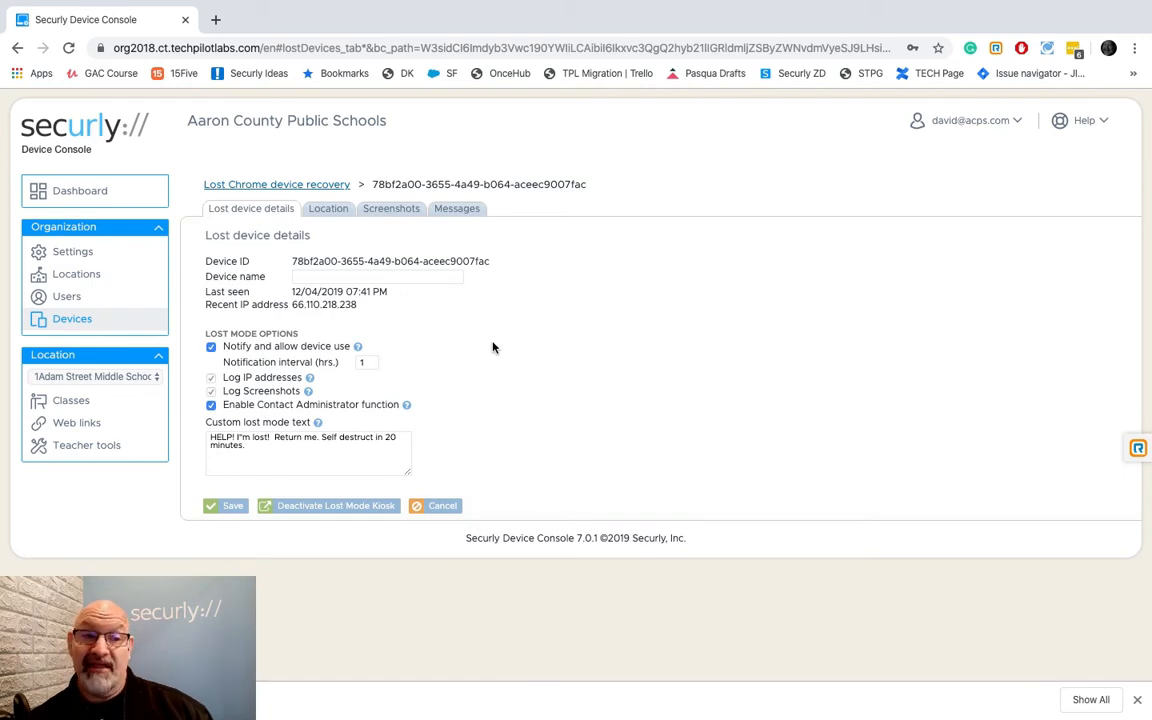
mouse_move(462, 380)
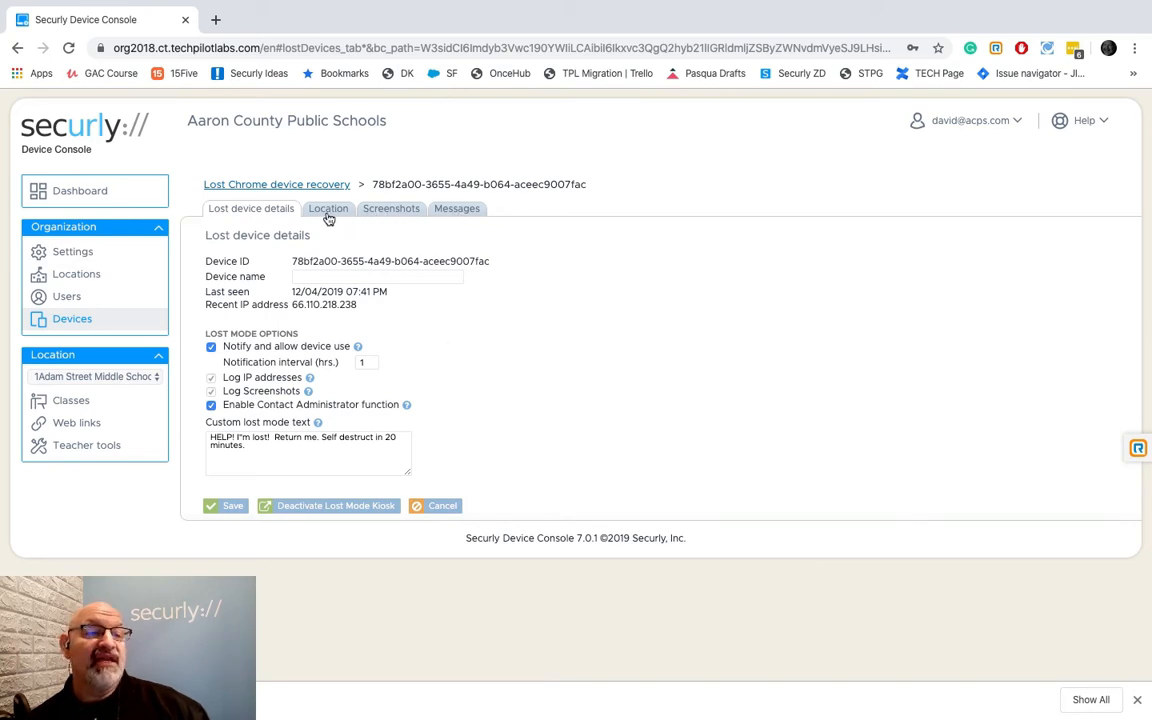
left_click(328, 208)
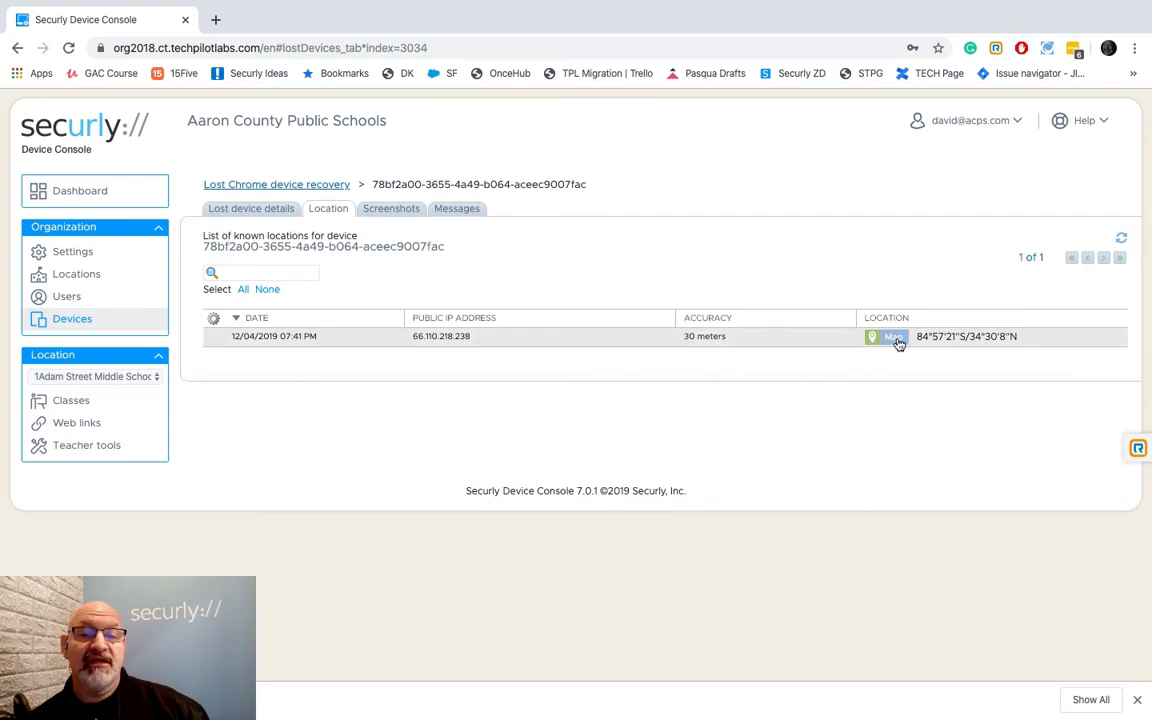
left_click(891, 336)
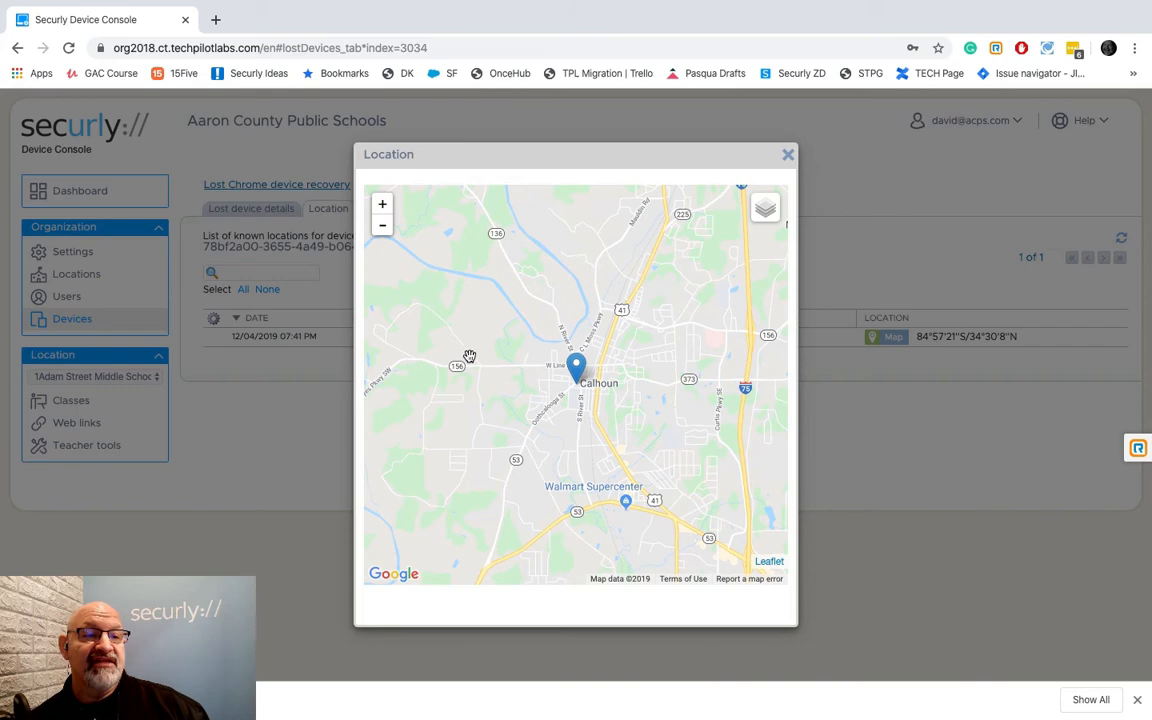
left_click(382, 204)
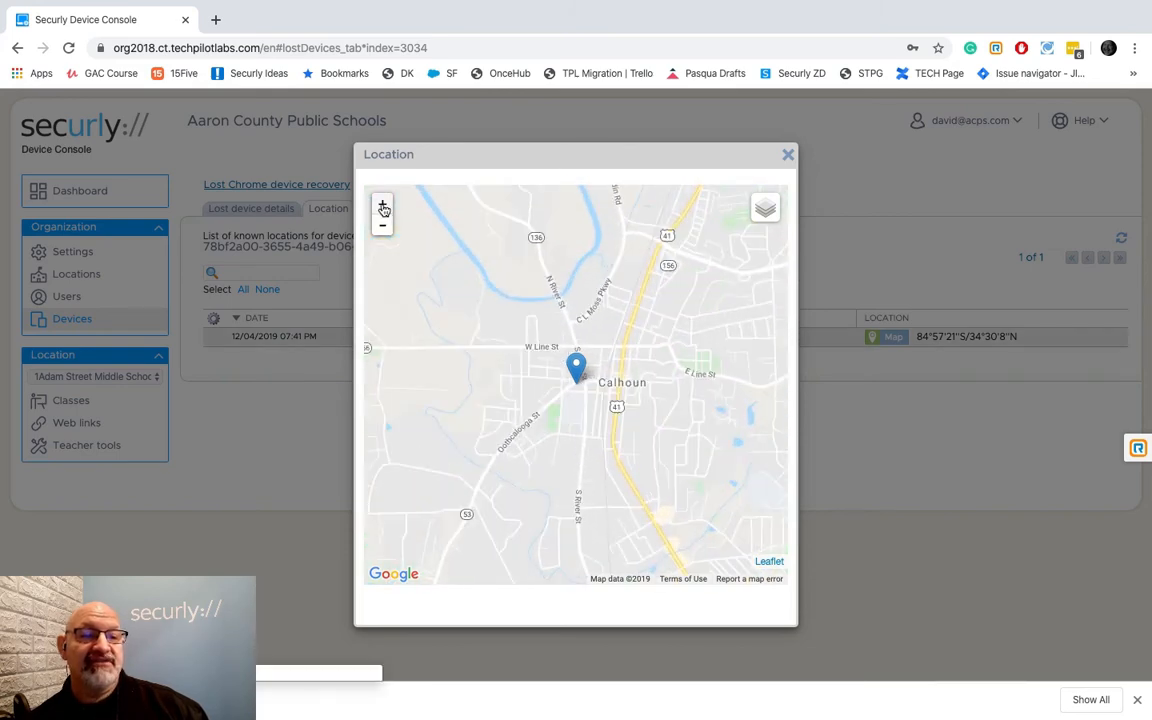
left_click(382, 207)
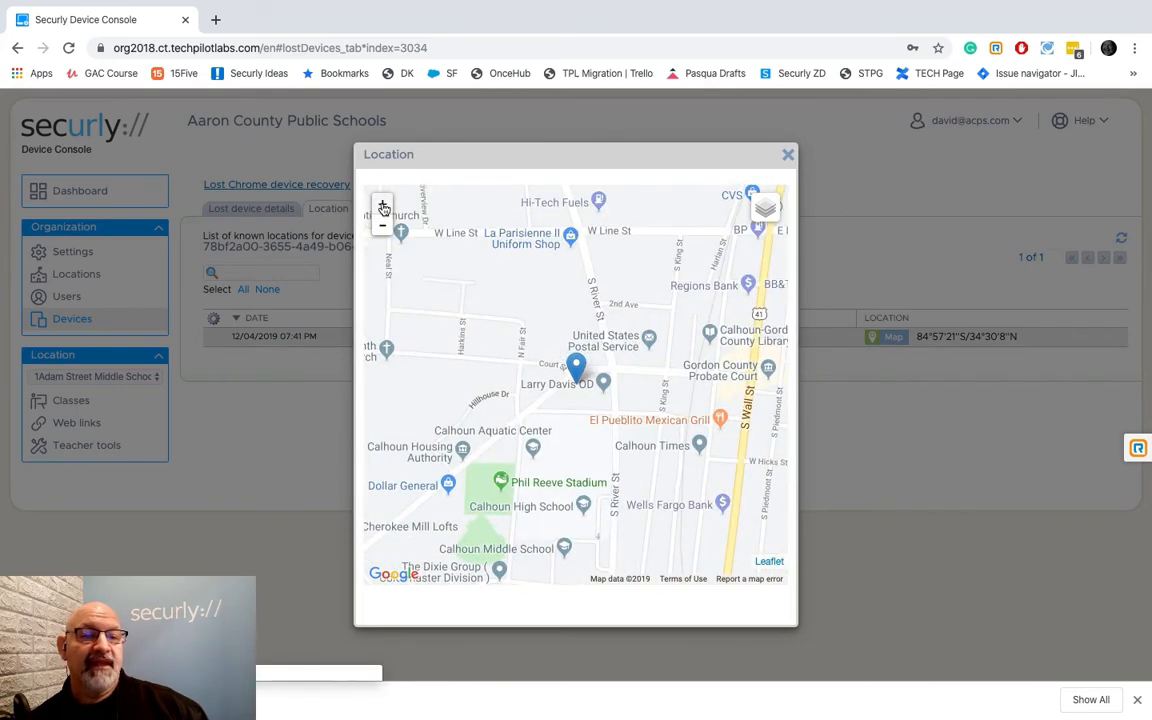
left_click(382, 205)
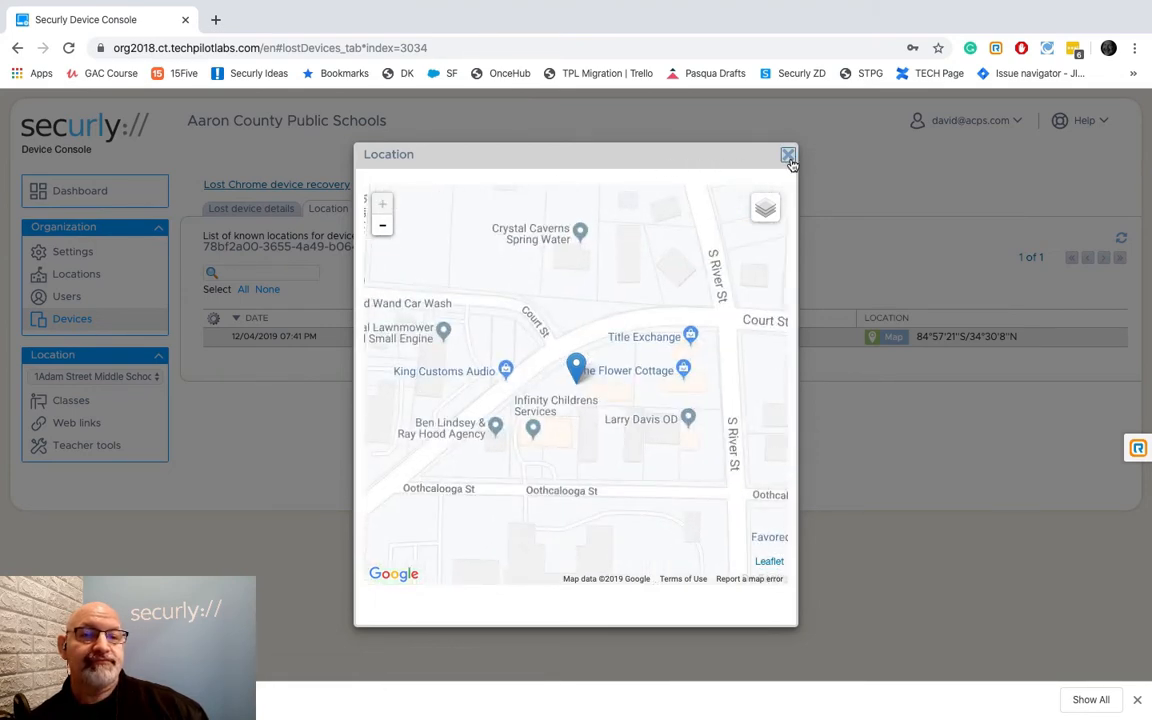
left_click(788, 156)
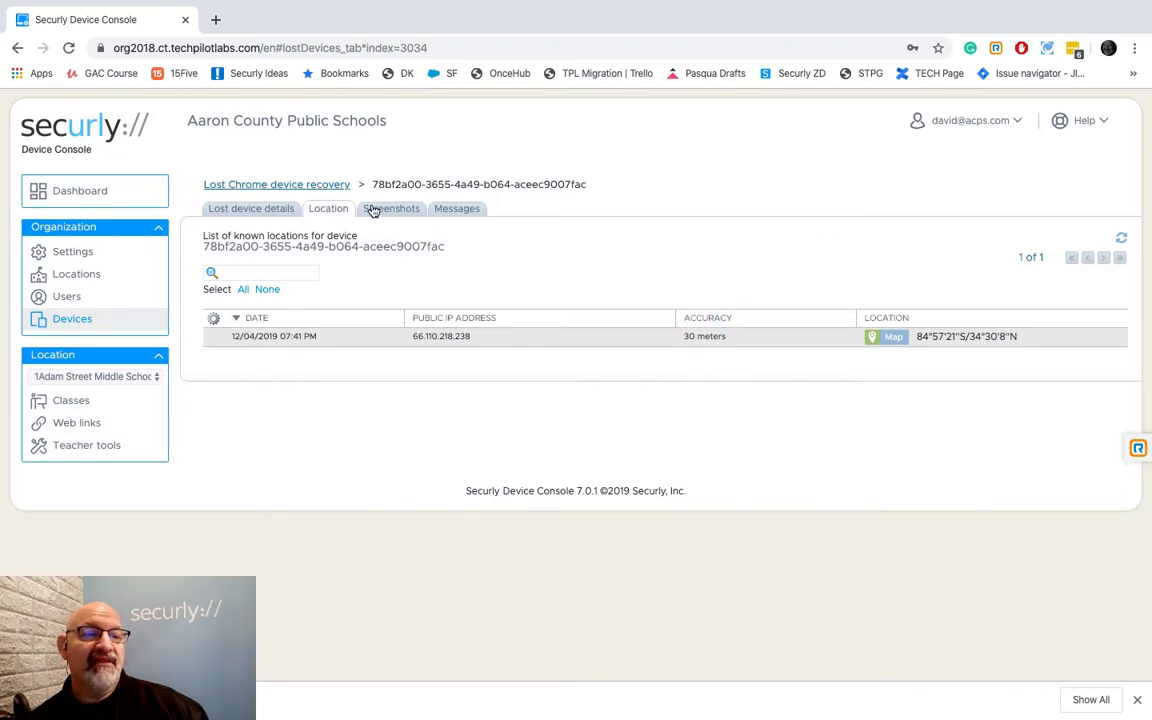
left_click(391, 208)
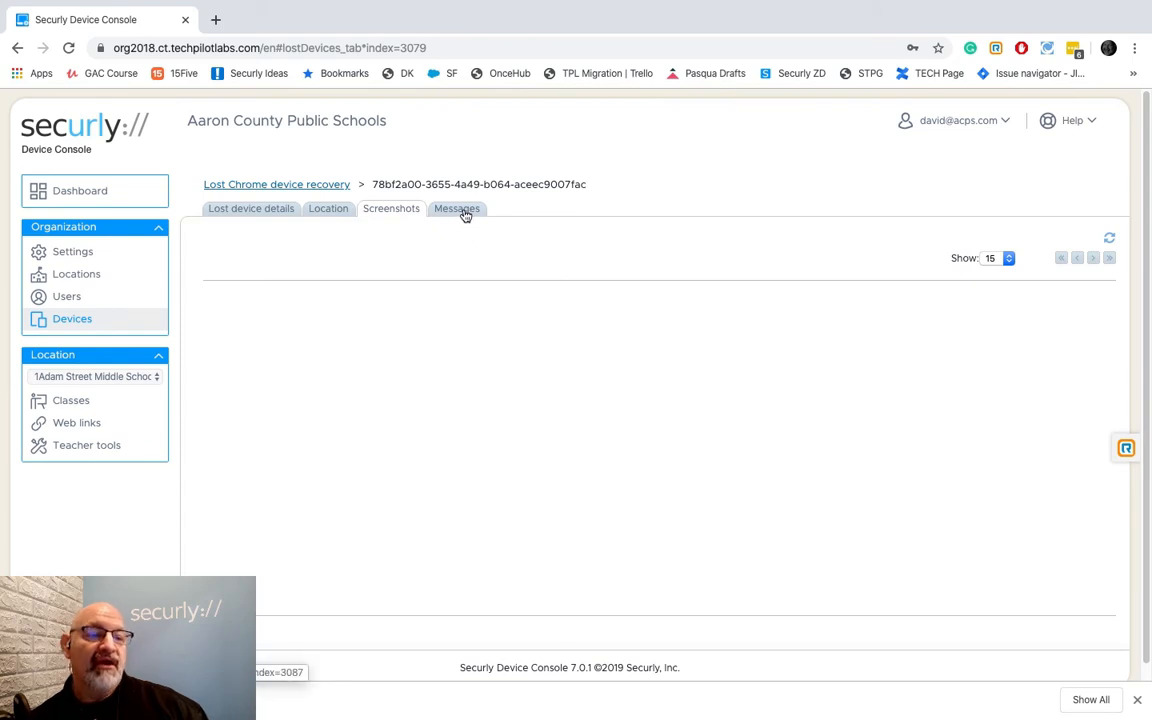
left_click(457, 208)
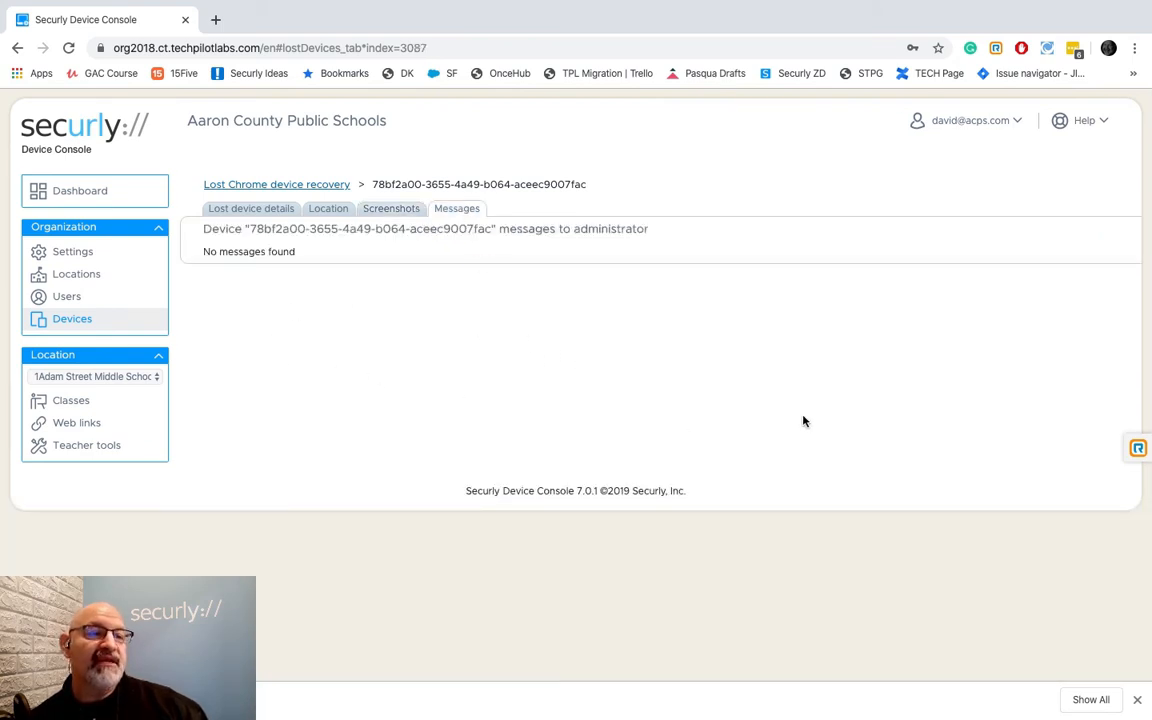
mouse_move(326, 219)
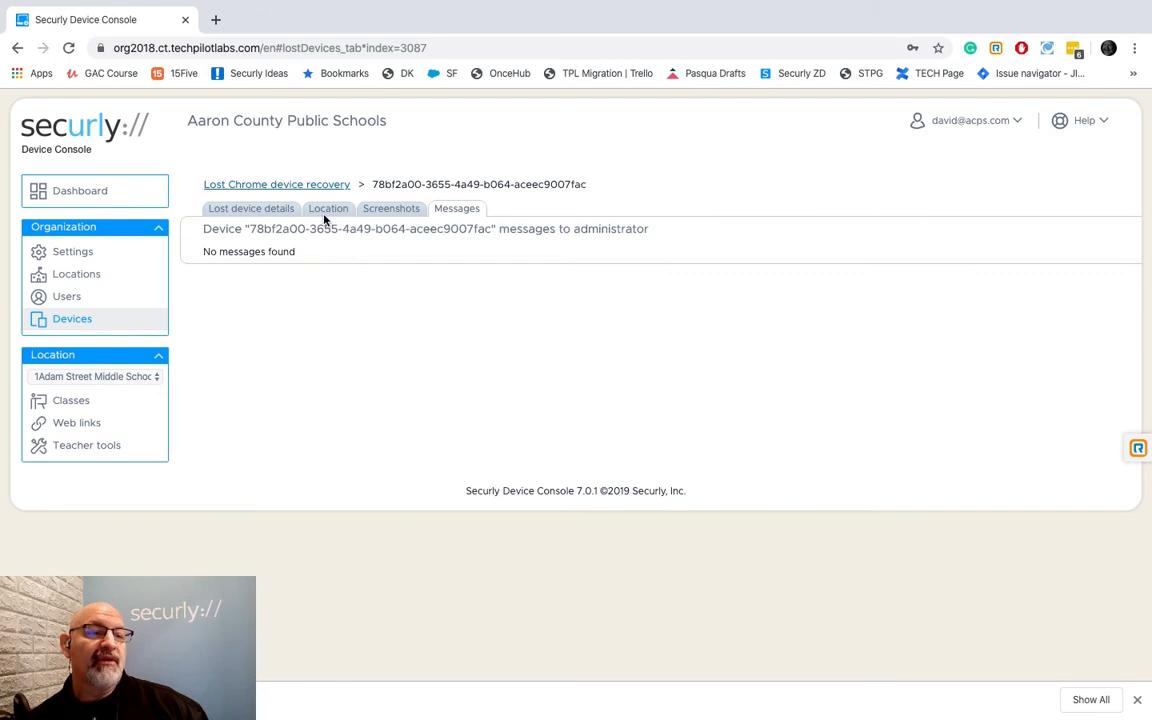
left_click(328, 208)
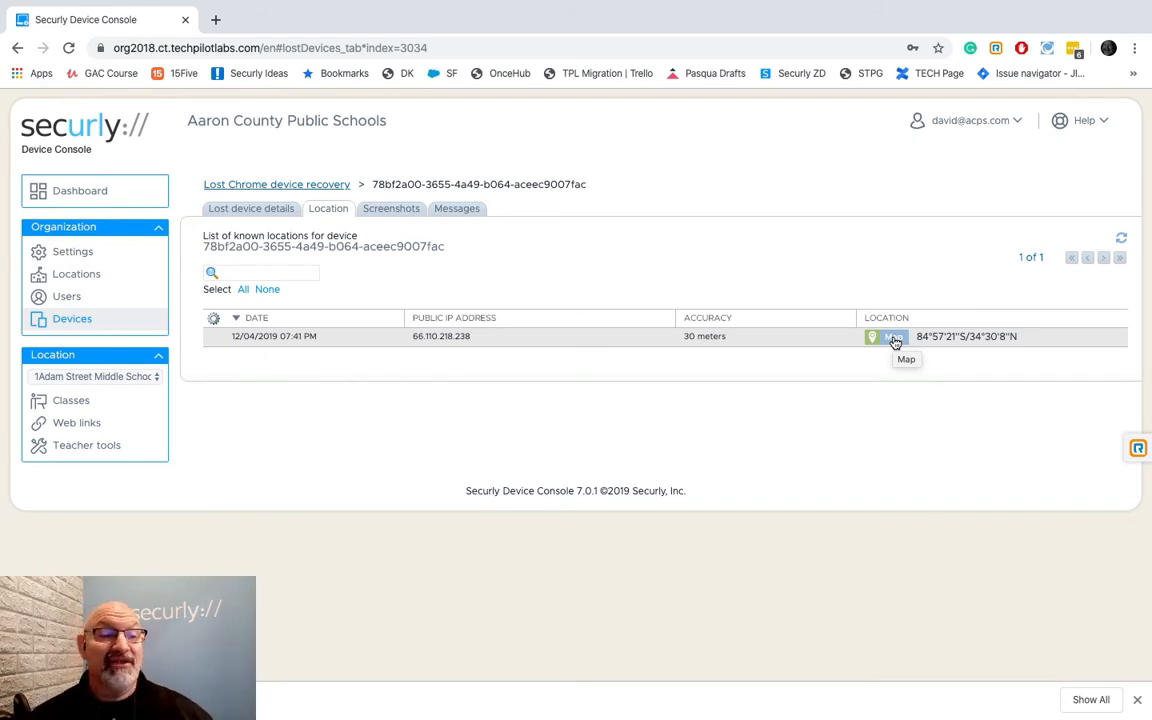
- Deactivate Lost Mode, move the device to Student Chromebooks, save, and return to recovery list
left_click(251, 208)
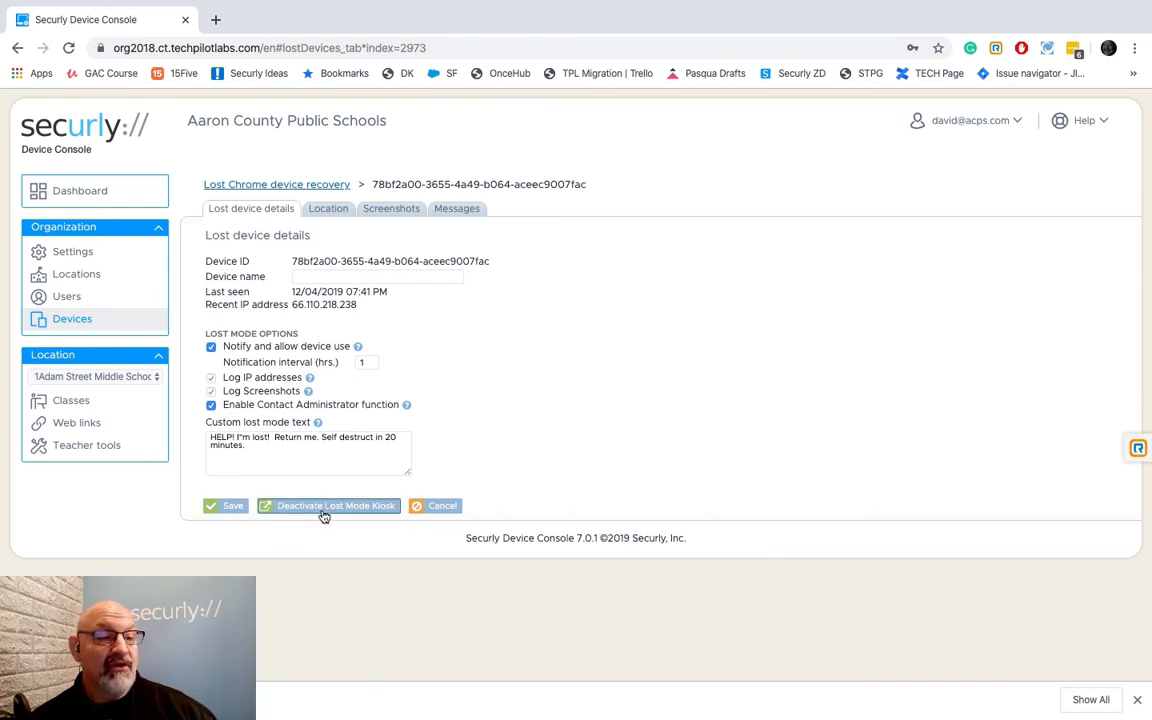
left_click(327, 505)
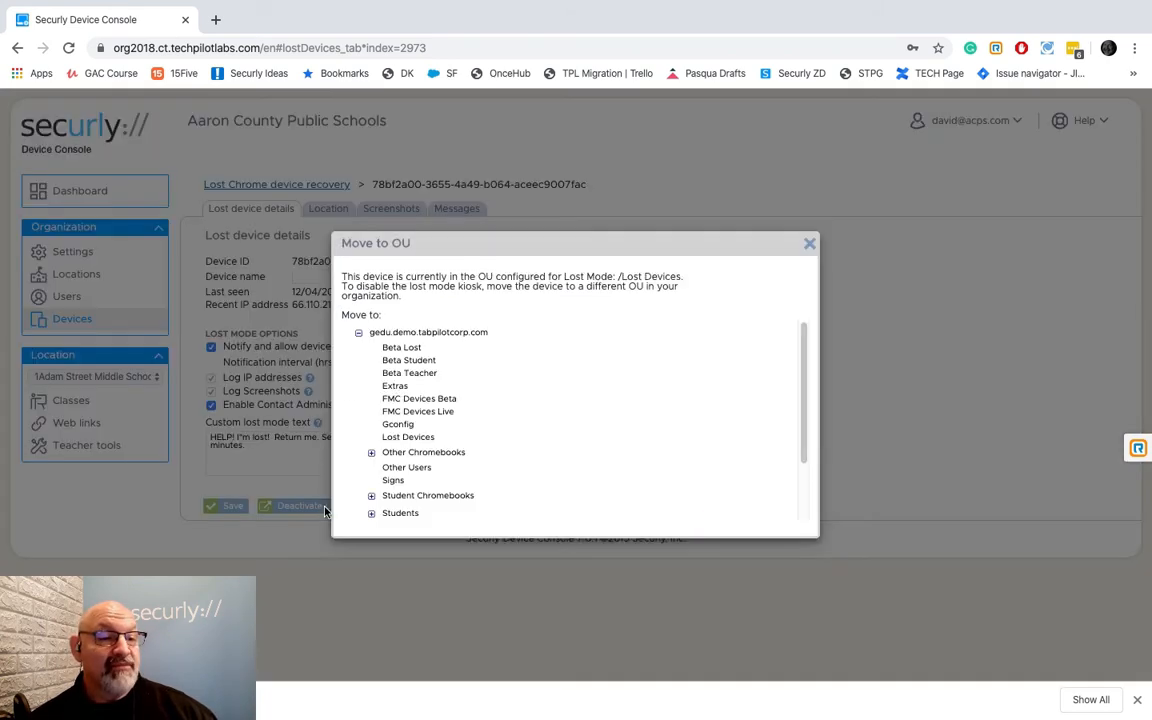
scroll("down", 3)
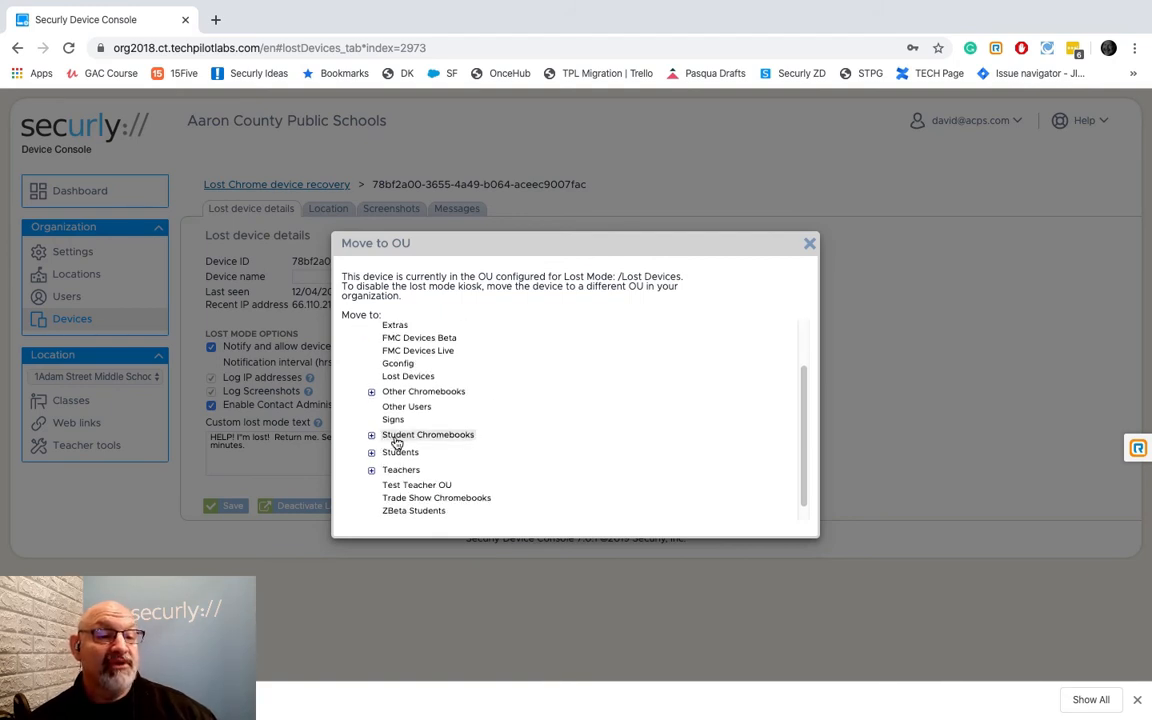
left_click(809, 243)
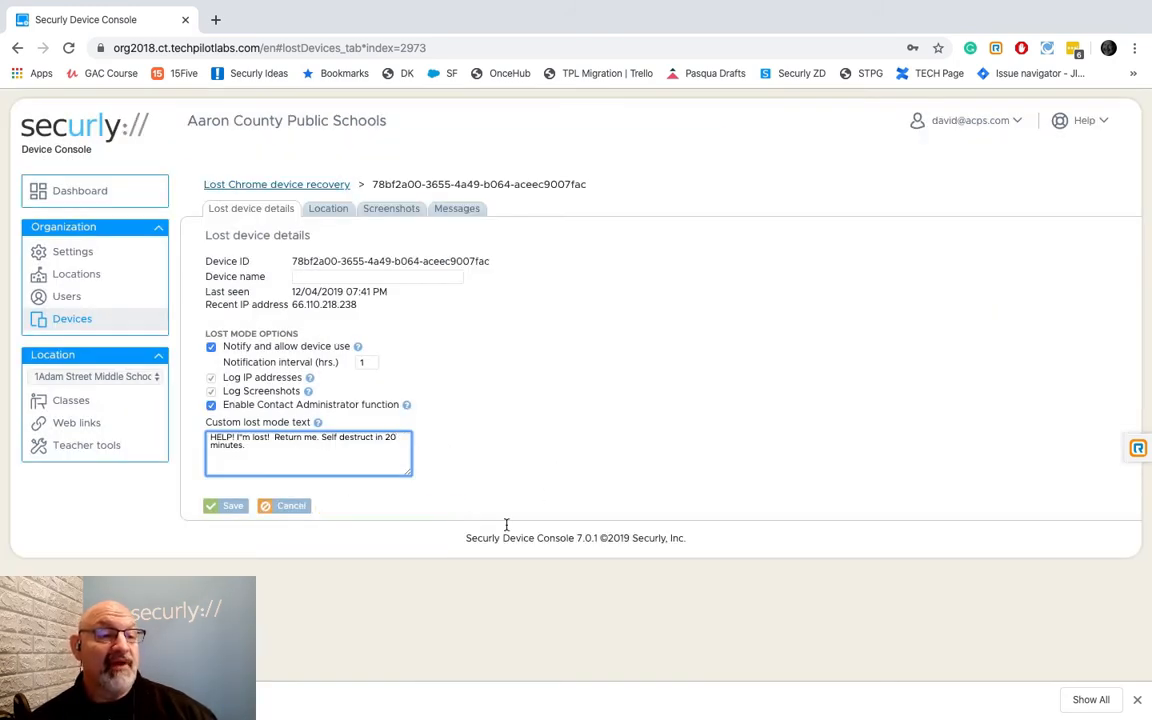
left_click(226, 505)
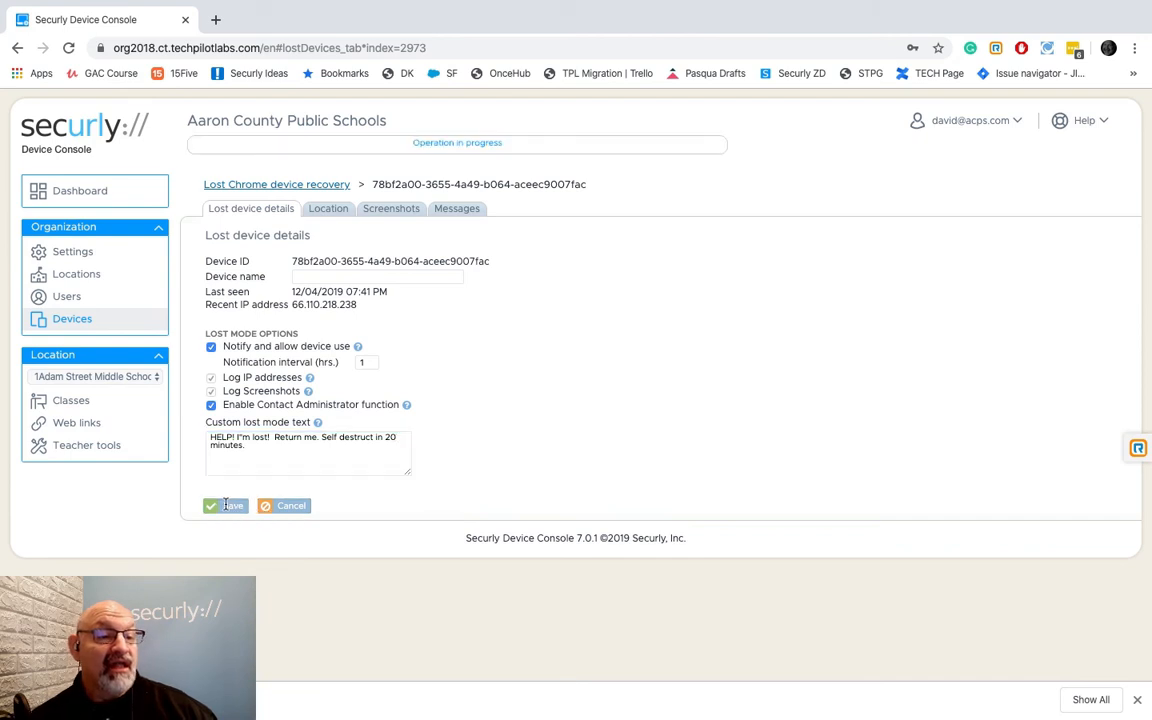
left_click(226, 505)
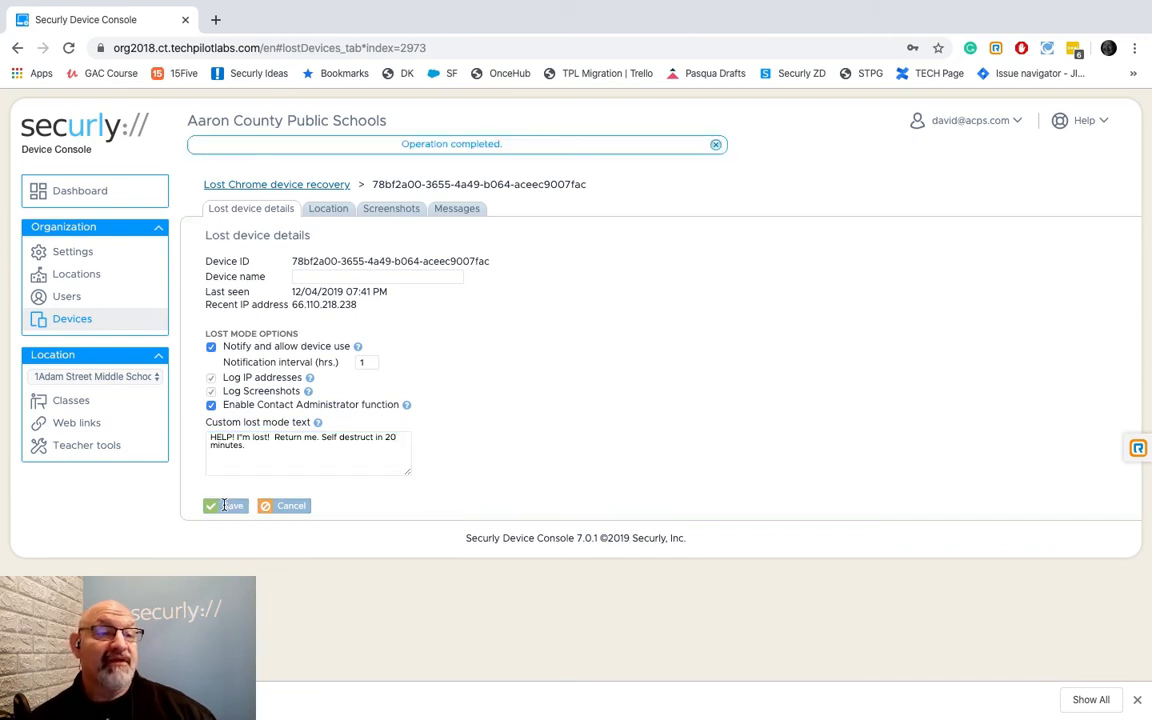
left_click(226, 505)
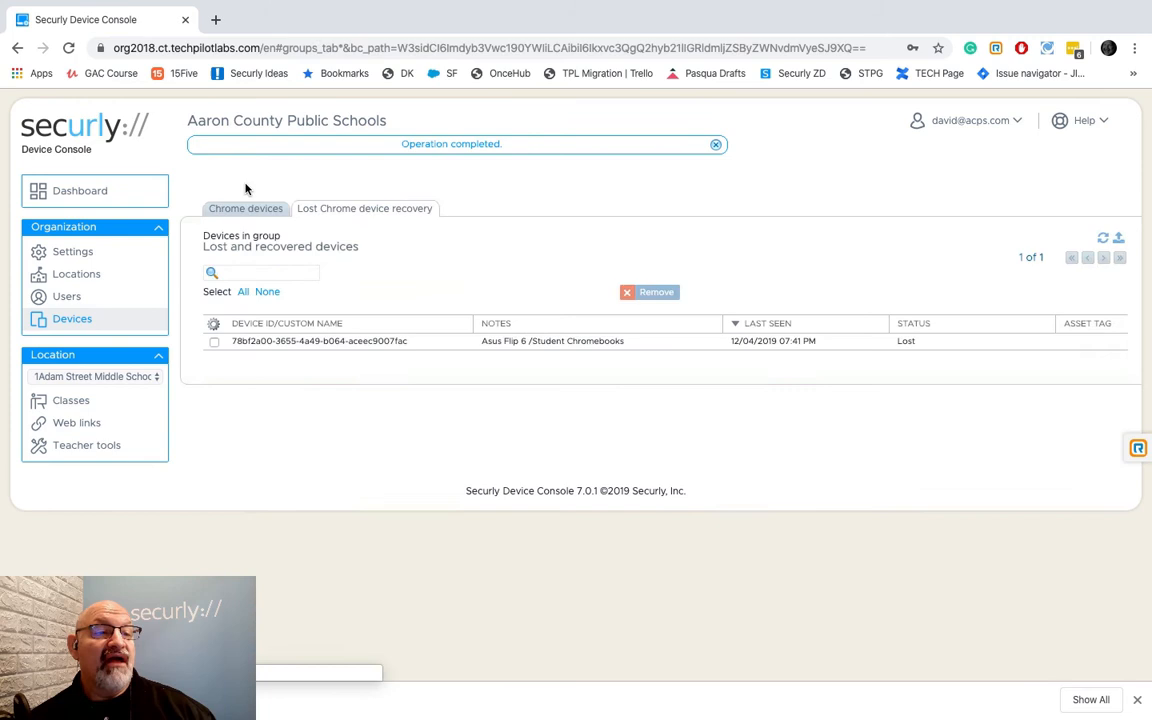
mouse_move(778, 353)
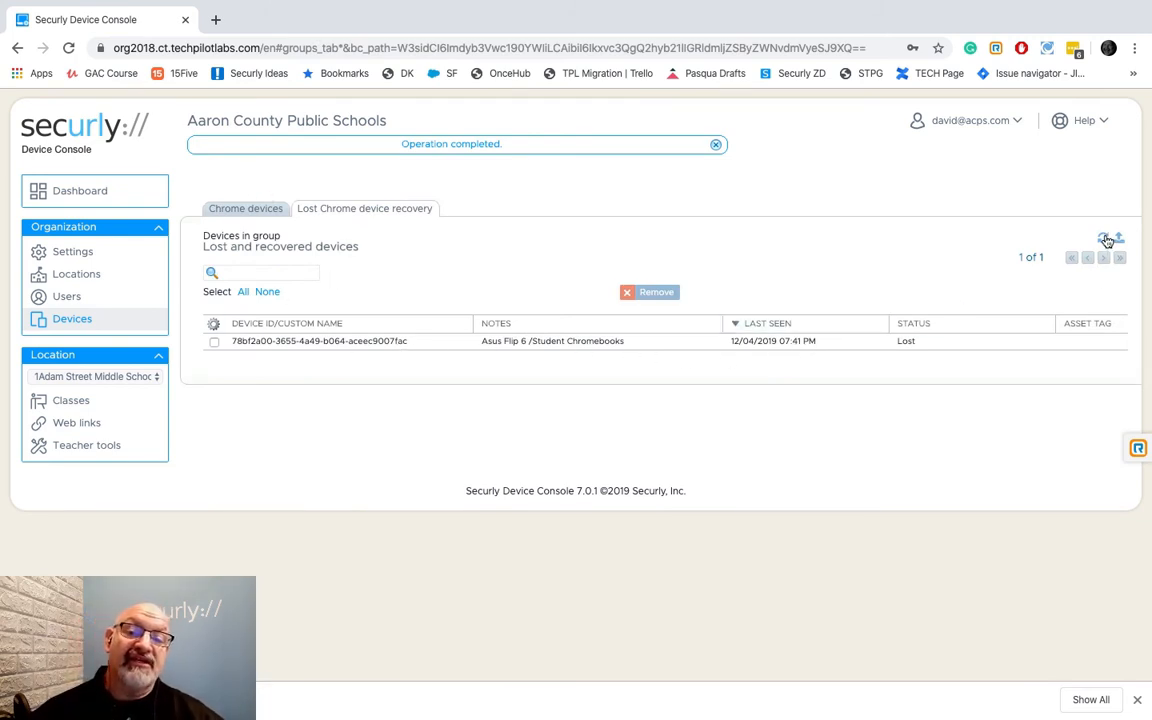
mouse_move(798, 296)
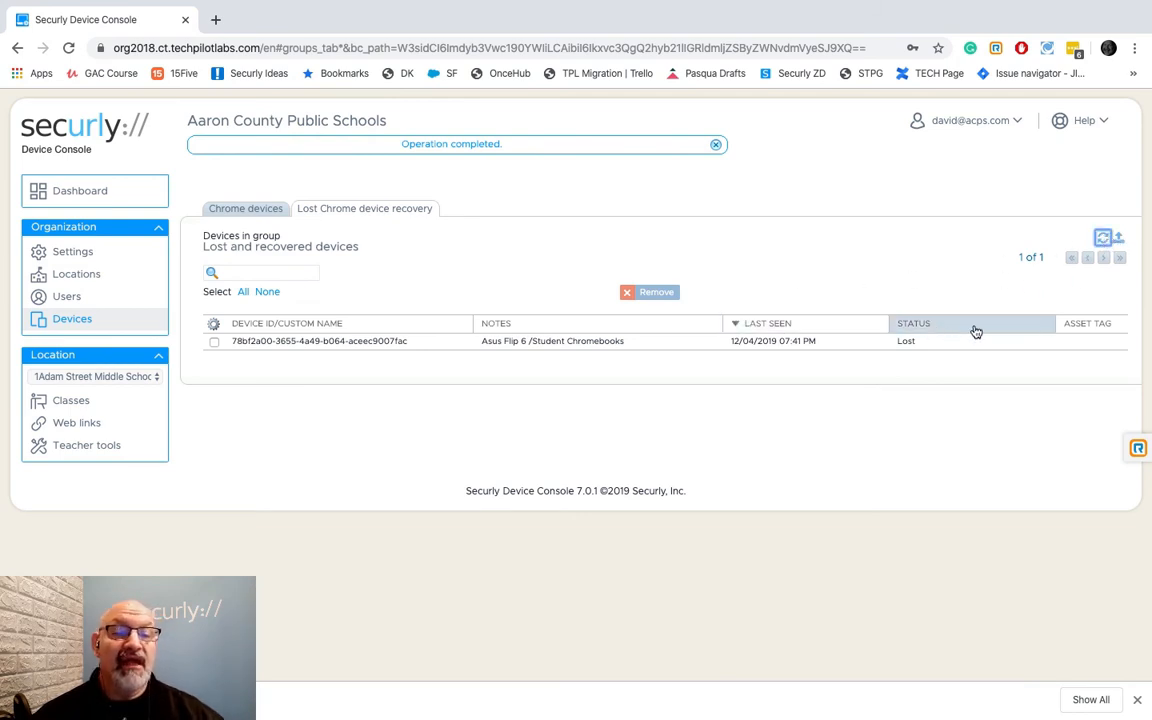
- Refresh the lost device list, return to it, and show all 52 Chrome devices
left_click(716, 144)
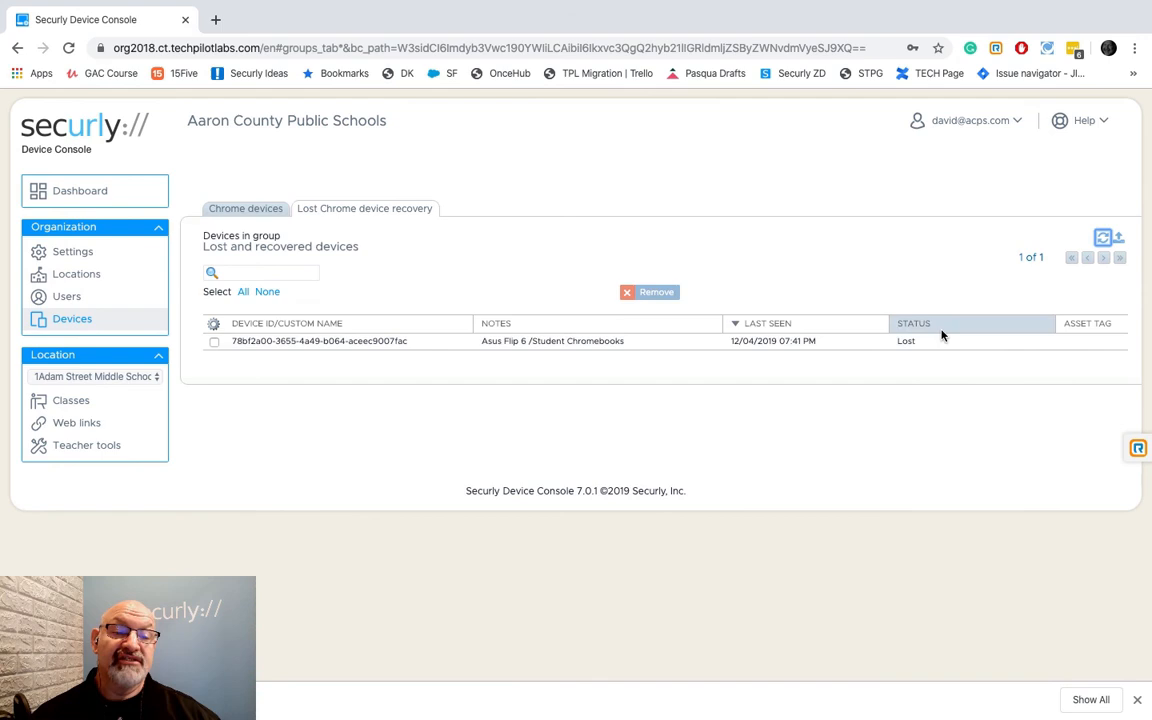
mouse_move(936, 578)
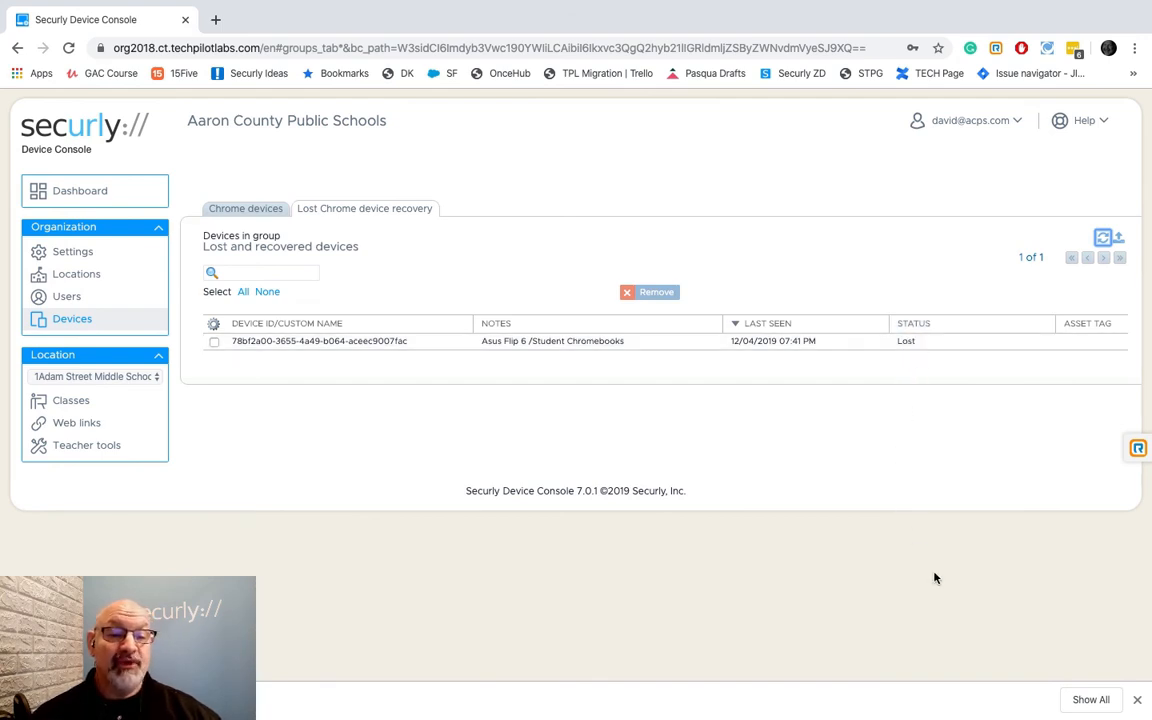
mouse_move(883, 547)
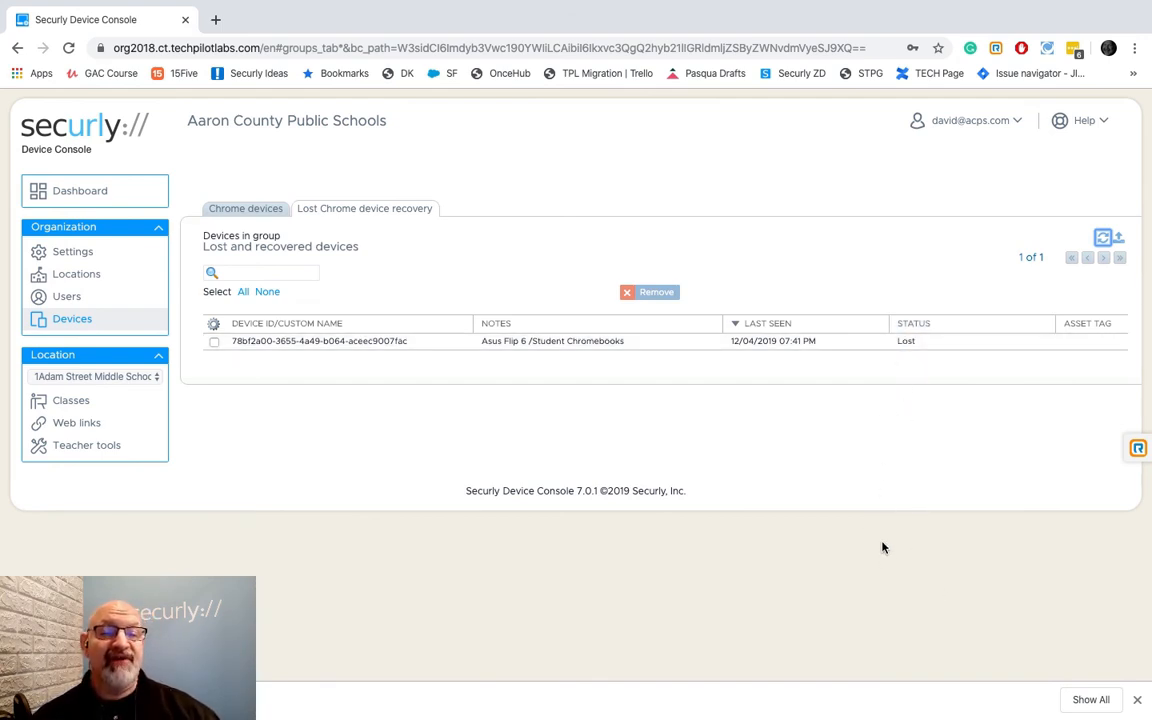
mouse_move(565, 341)
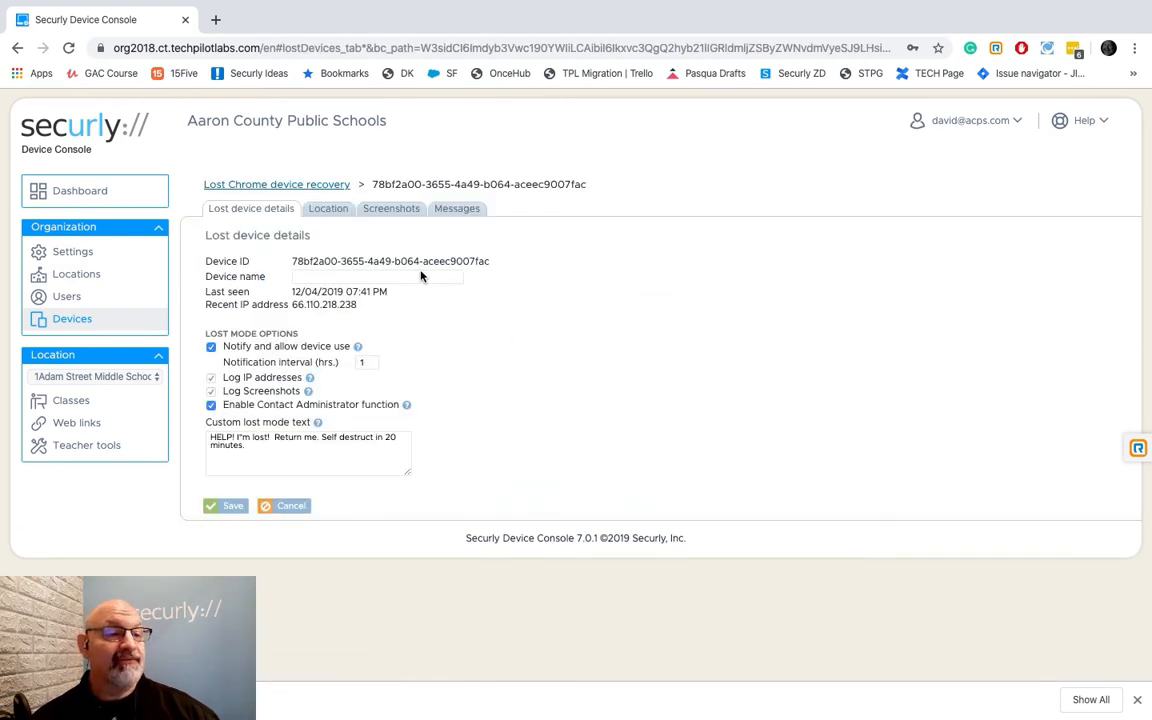
left_click(277, 184)
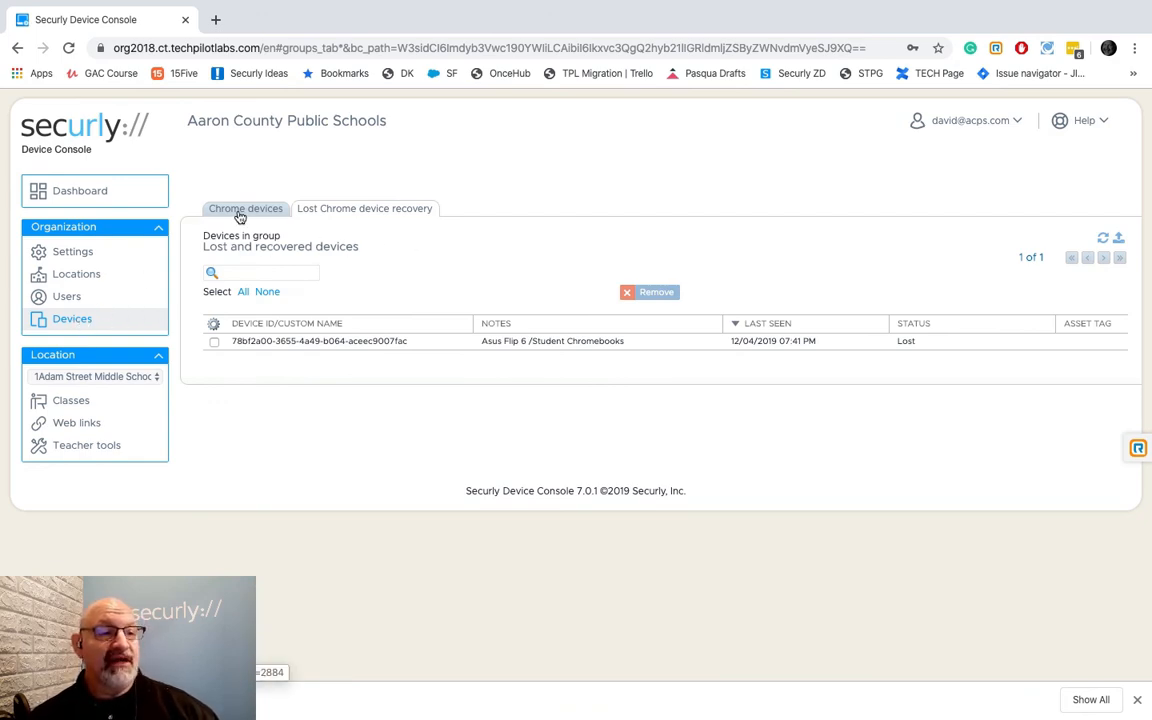
left_click(245, 208)
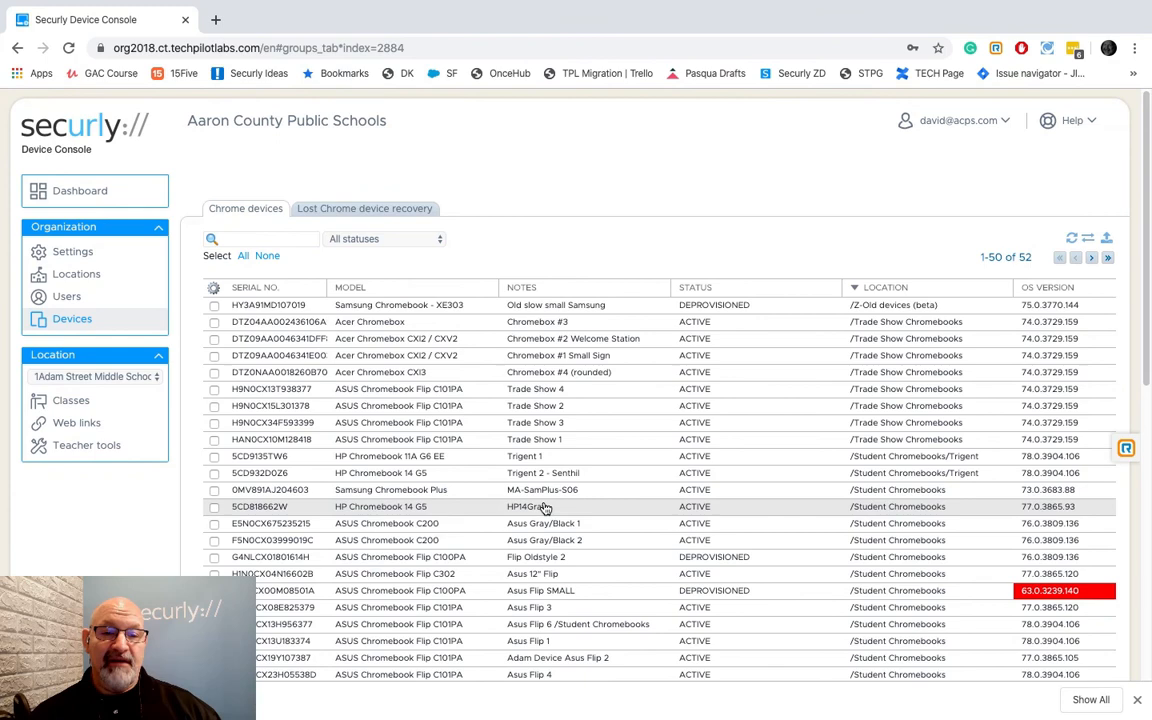
mouse_move(140, 385)
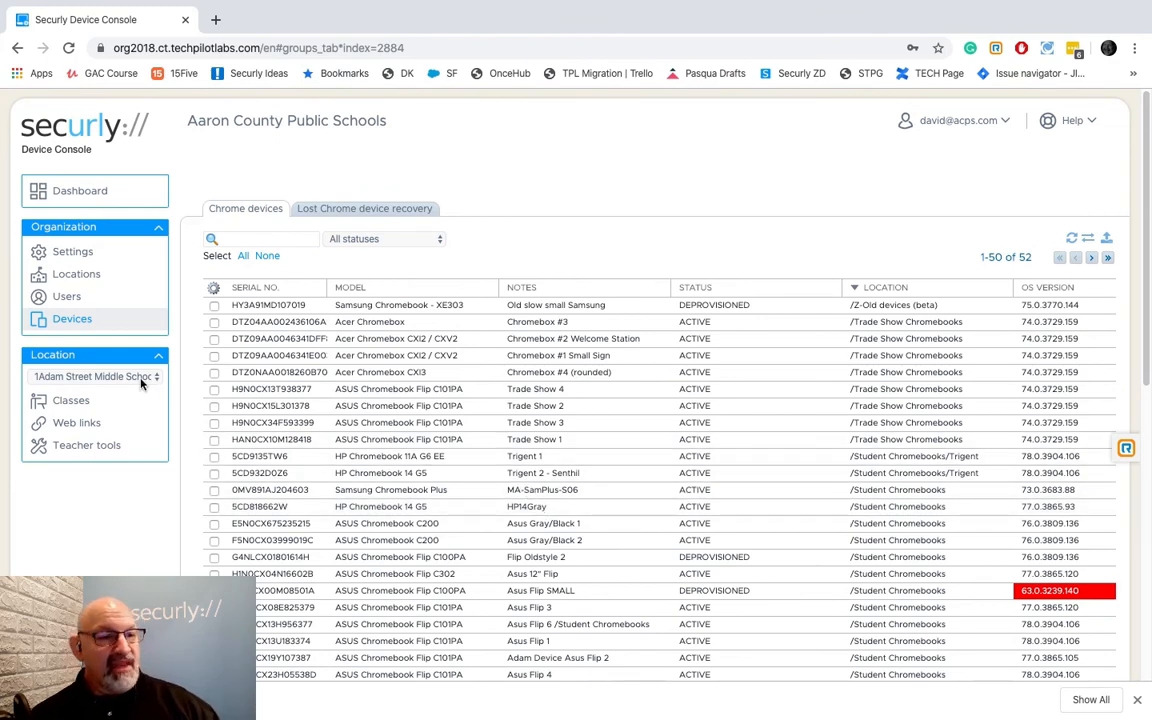